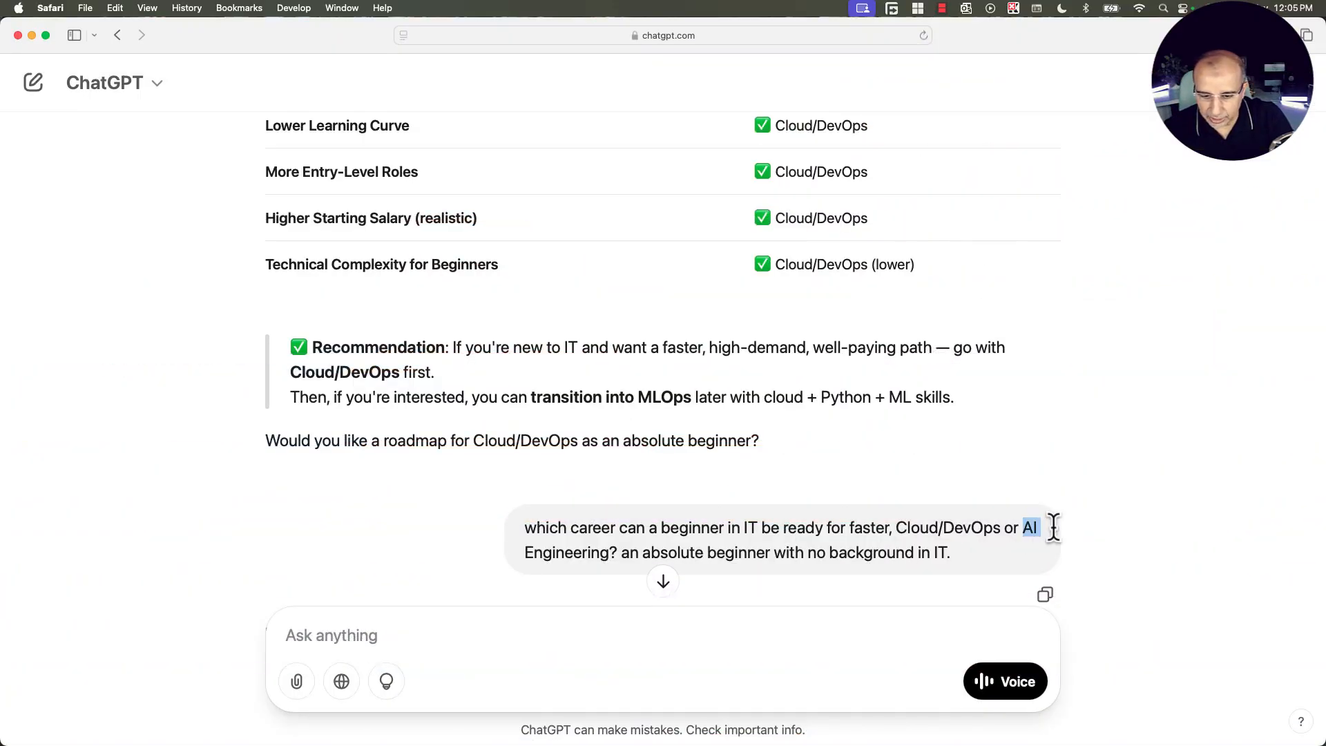
left_click_drag(1024, 526, 609, 553)
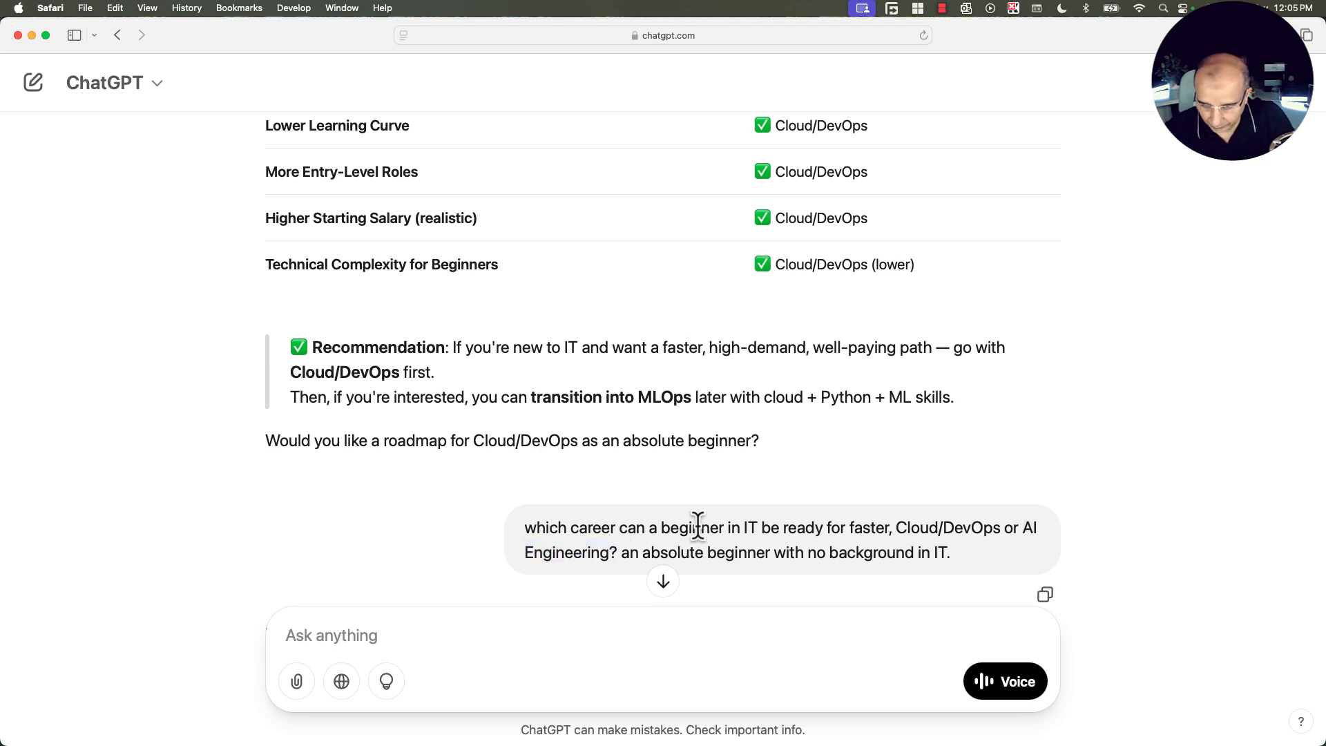
left_click_drag(646, 526, 786, 527)
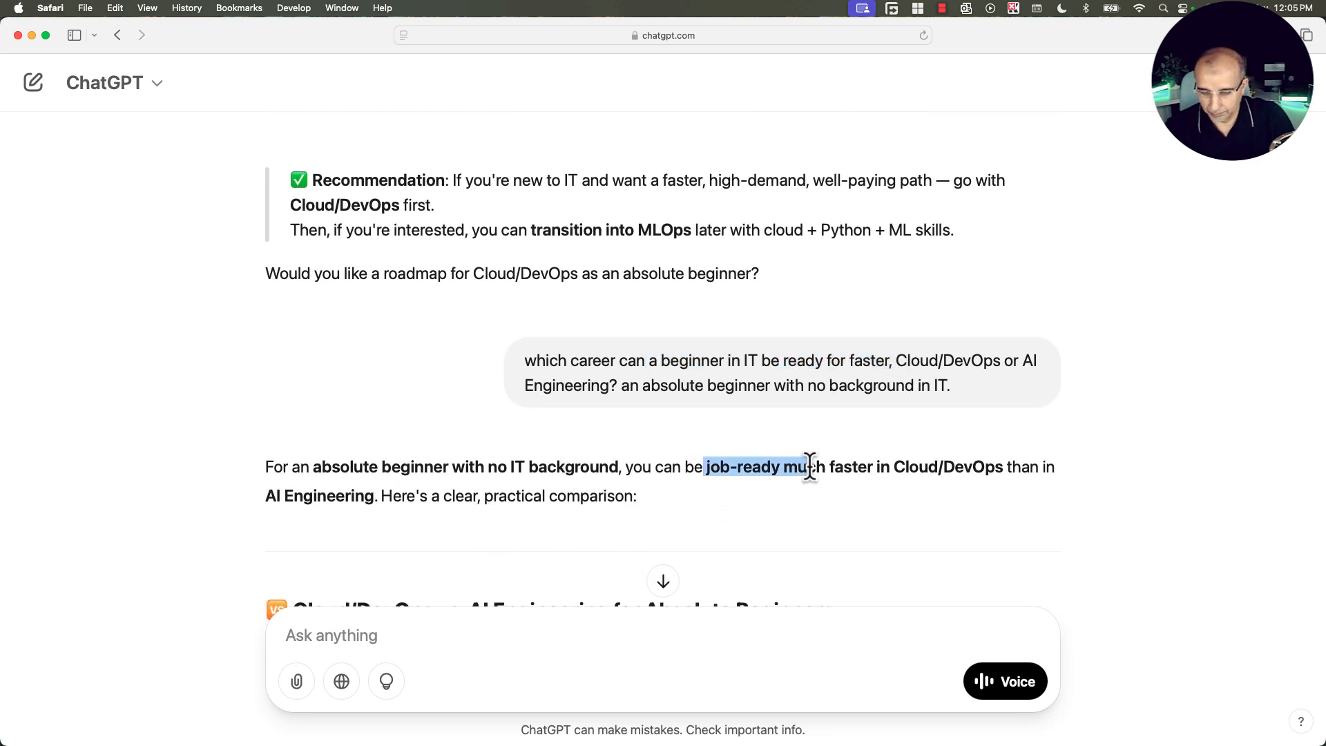
left_click_drag(808, 467, 1061, 467)
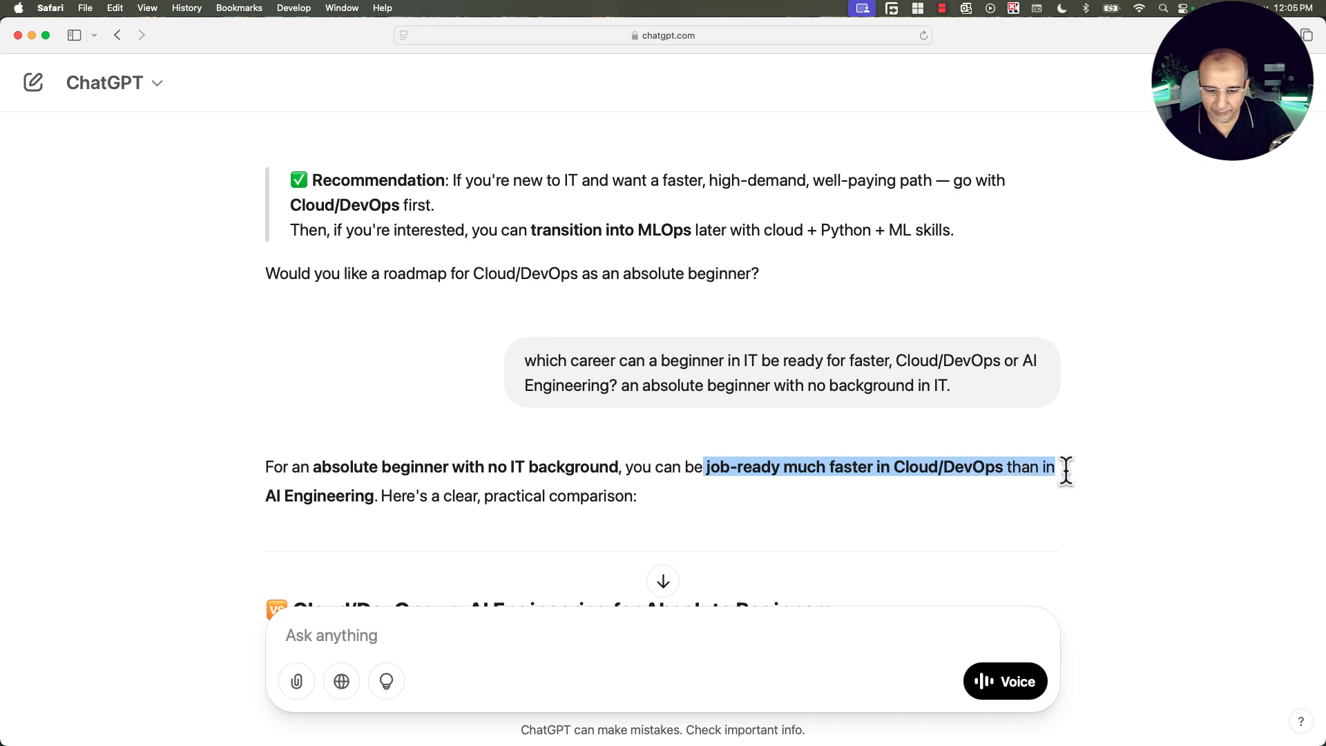
left_click_drag(1065, 471, 564, 496)
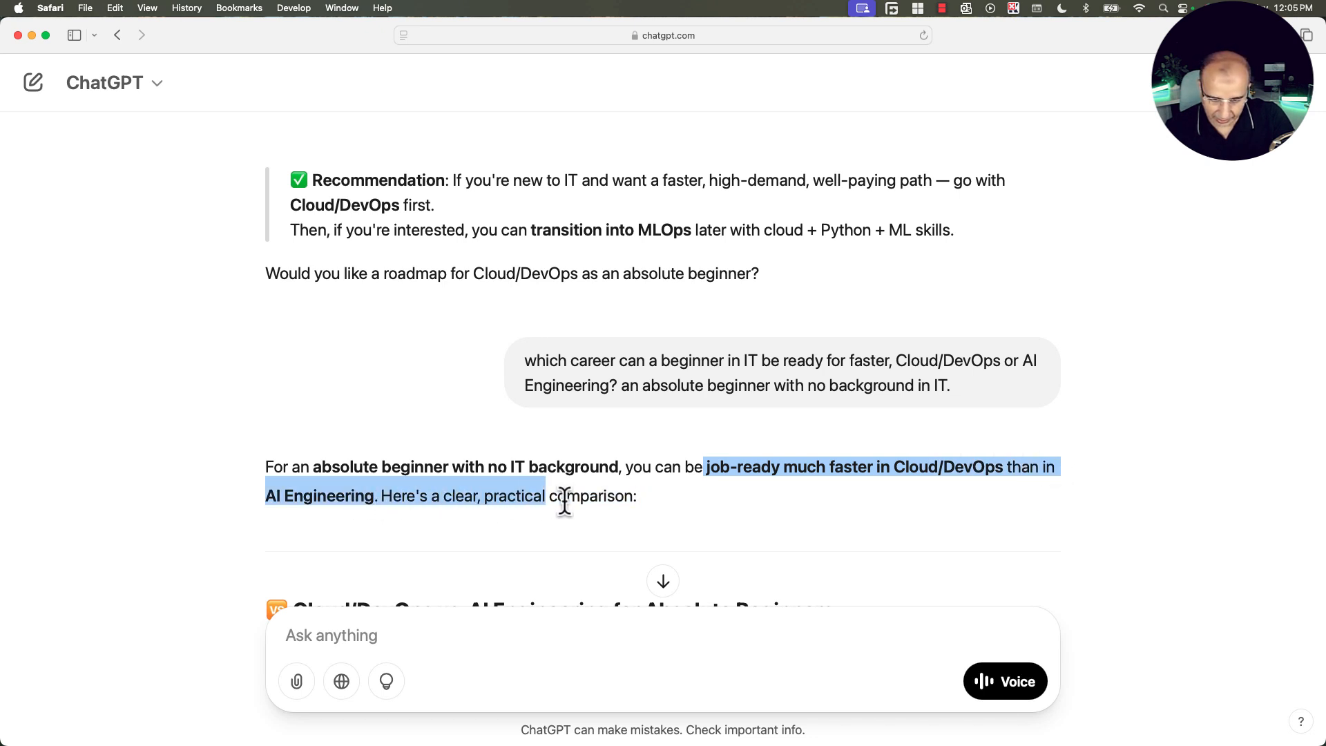
scroll("down", 3)
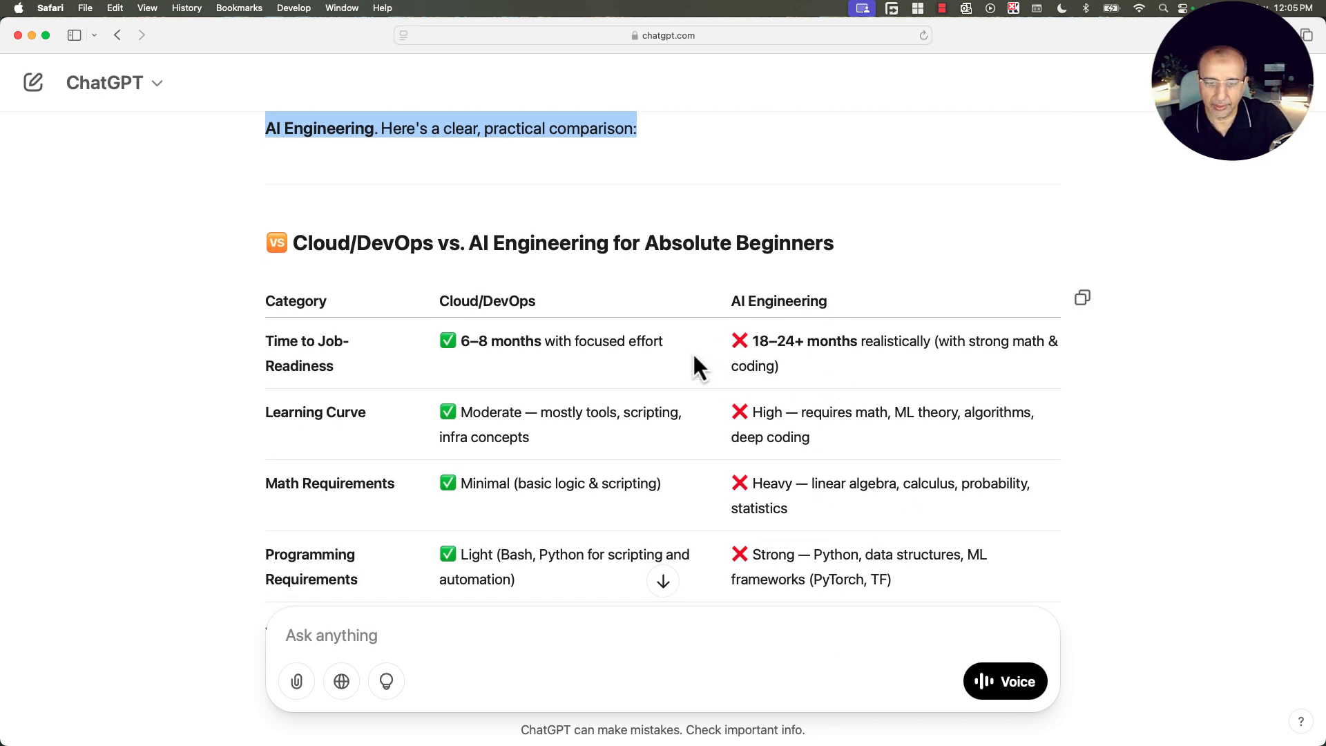
scroll("down", 3)
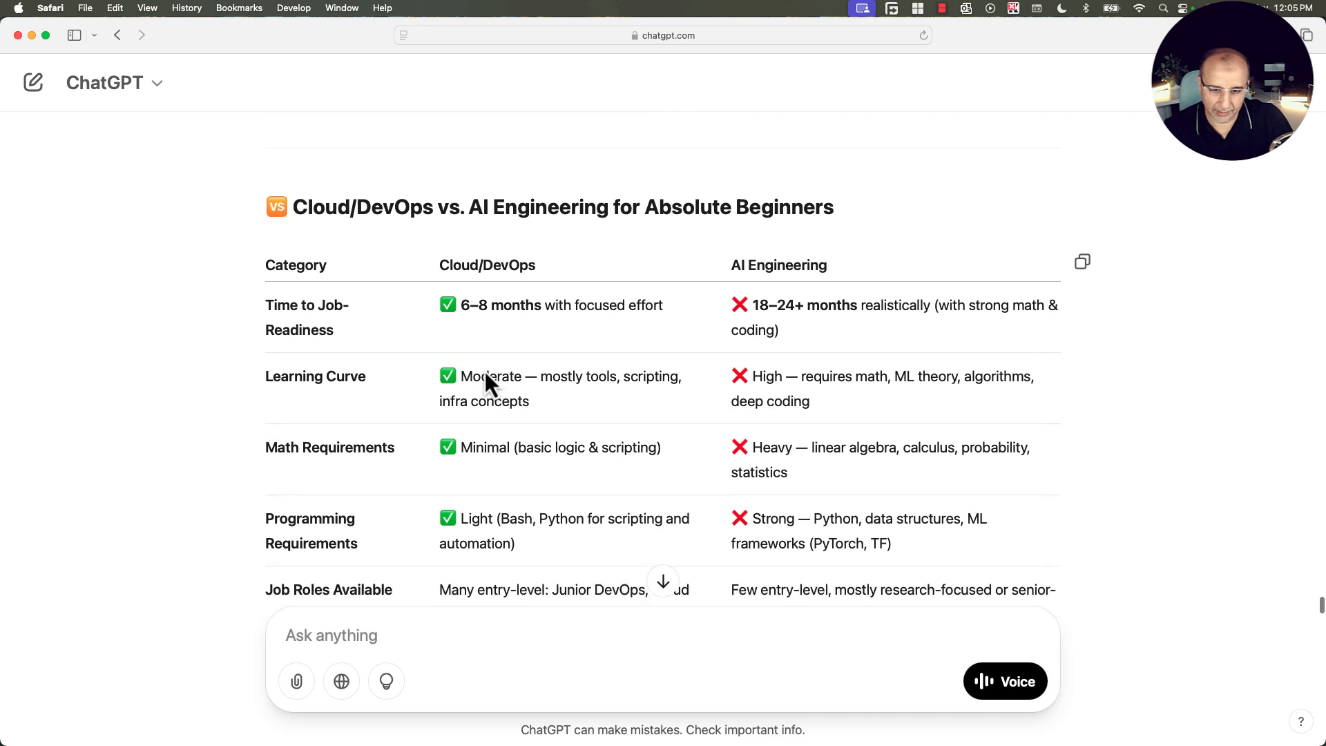
scroll("down", 3)
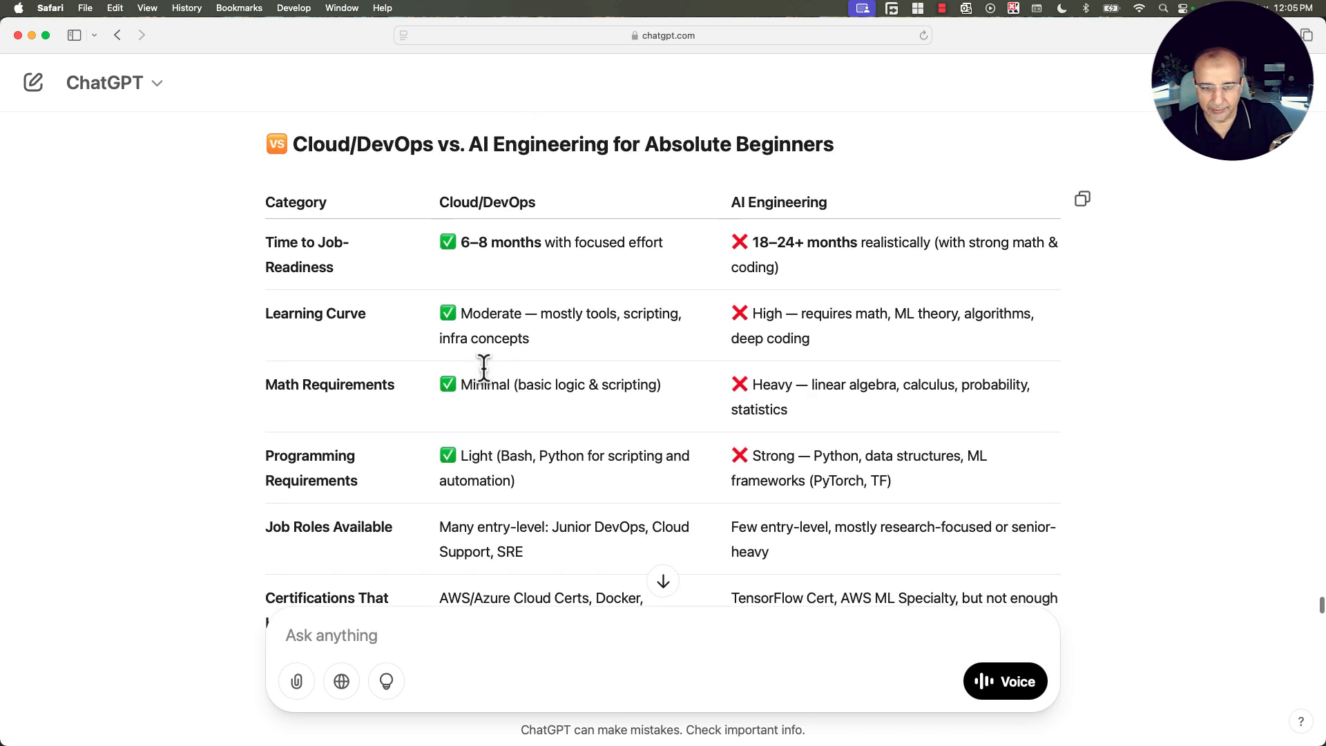
mouse_move(464, 242)
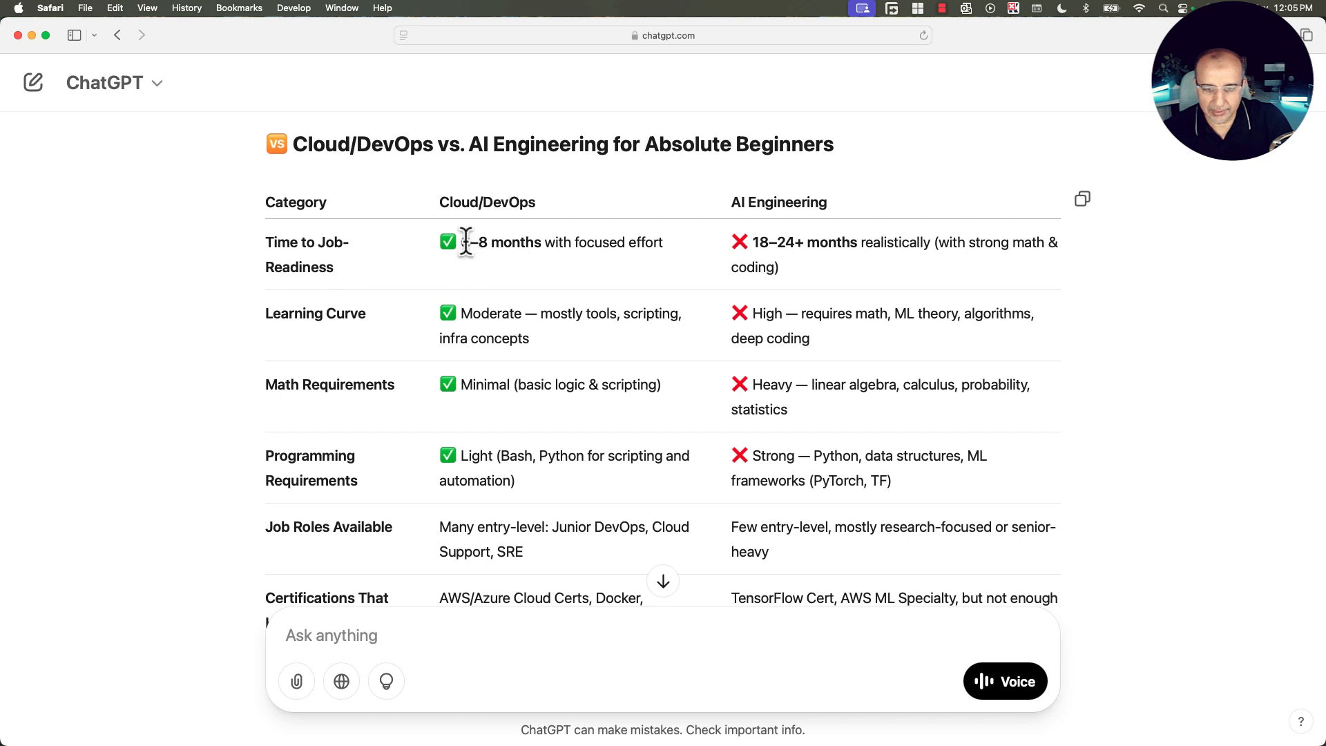
left_click_drag(462, 242, 668, 242)
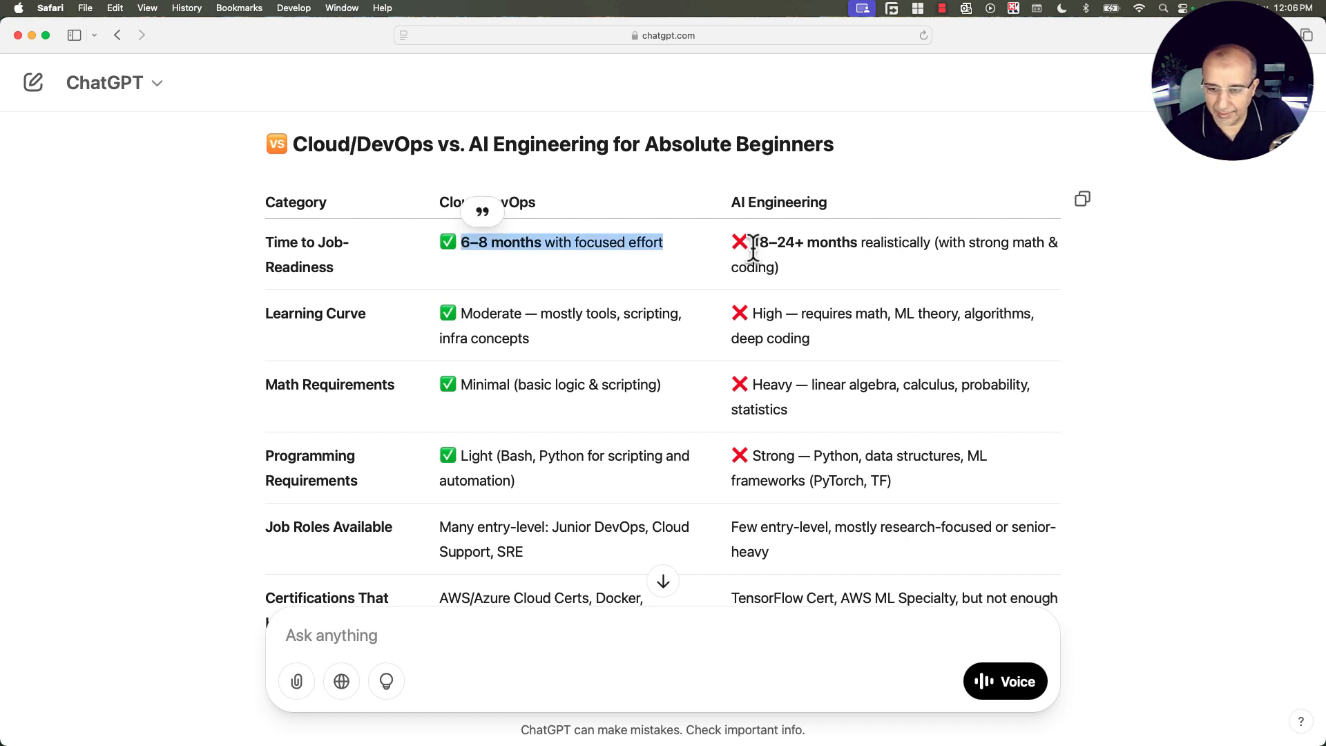
left_click_drag(751, 242, 893, 241)
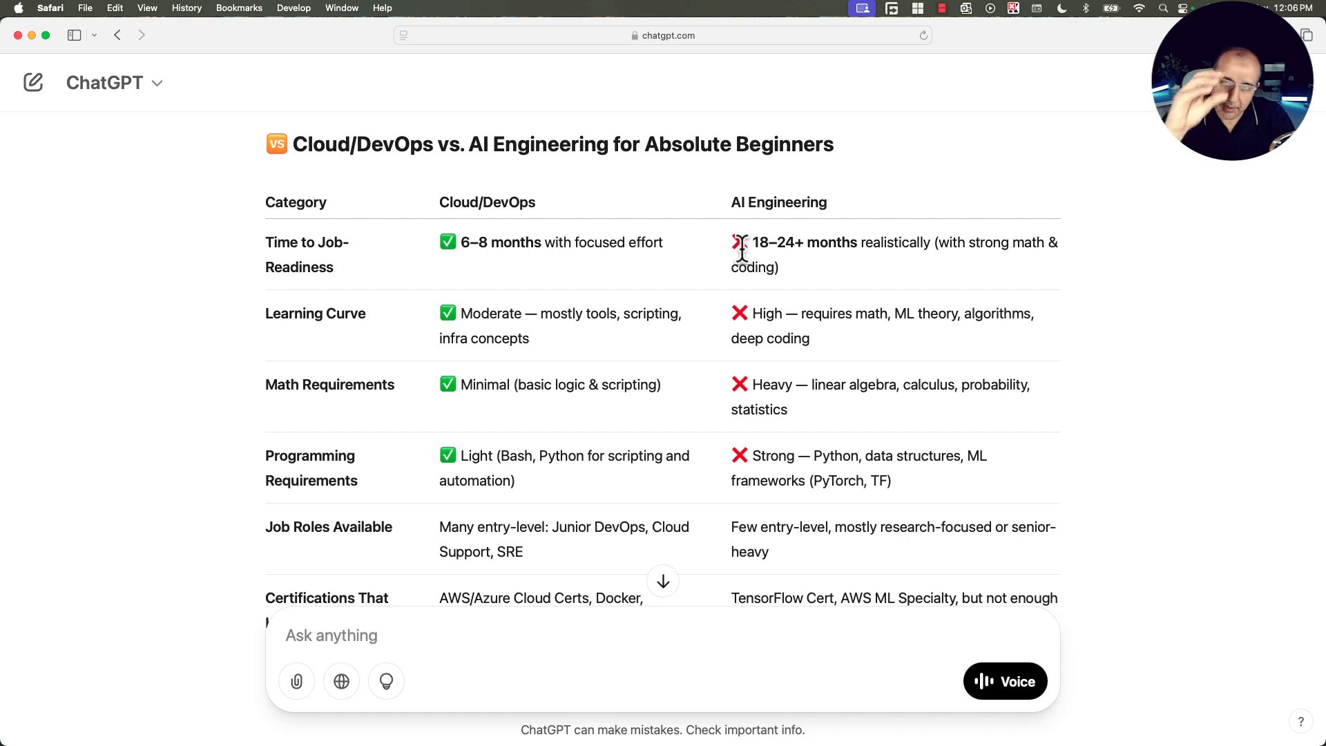
mouse_move(329, 346)
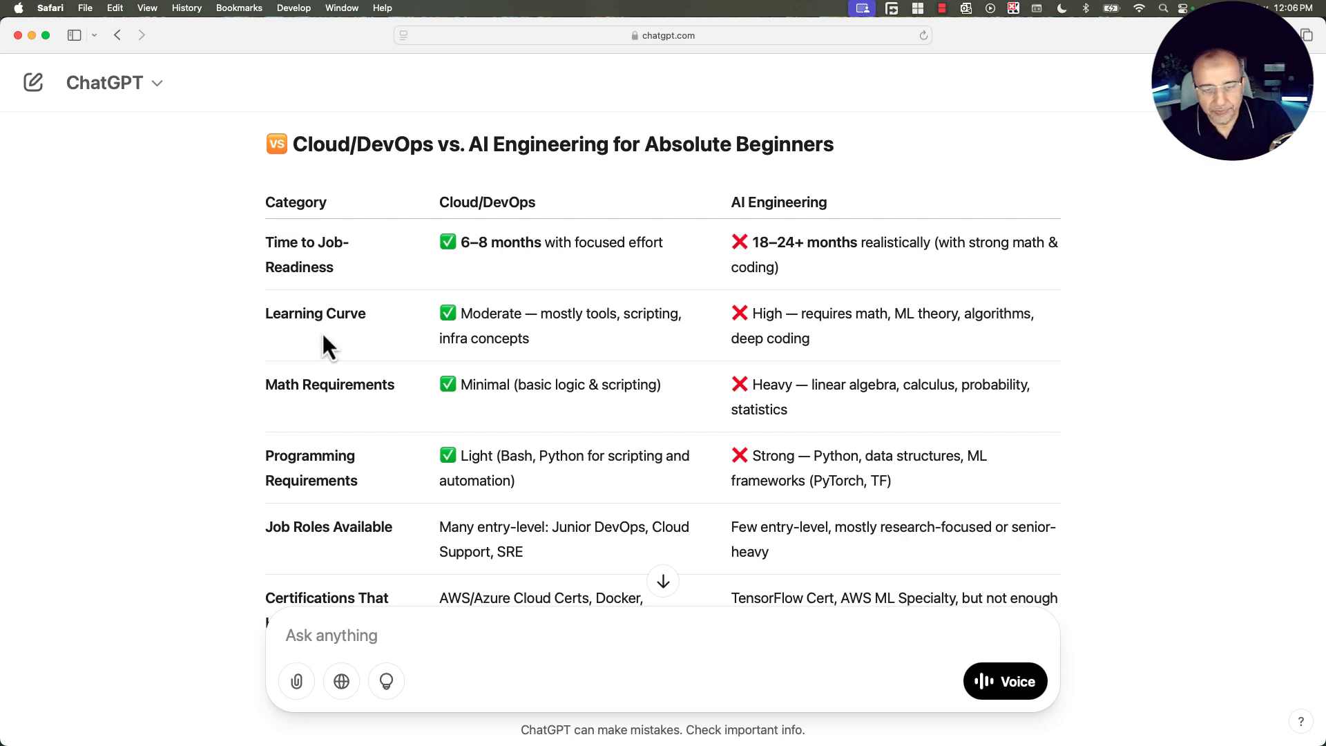
double_click(315, 313)
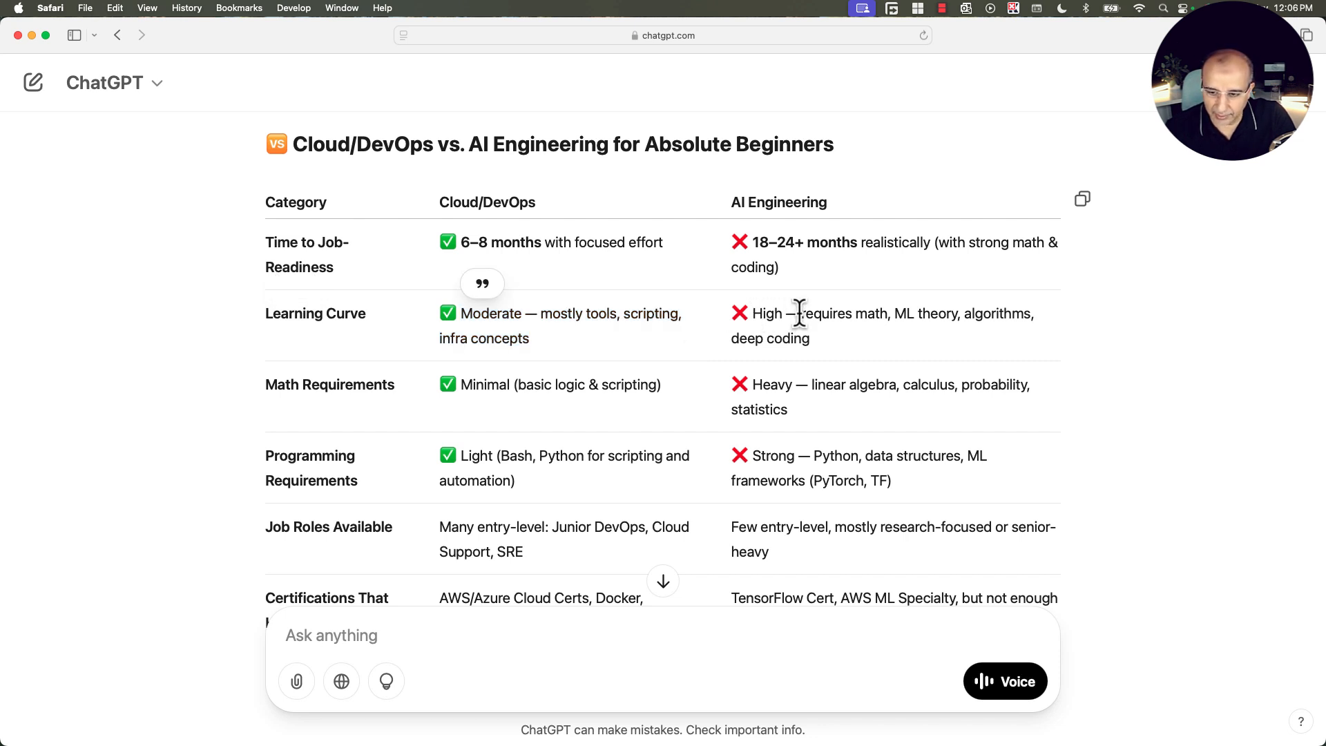
left_click_drag(797, 313, 959, 314)
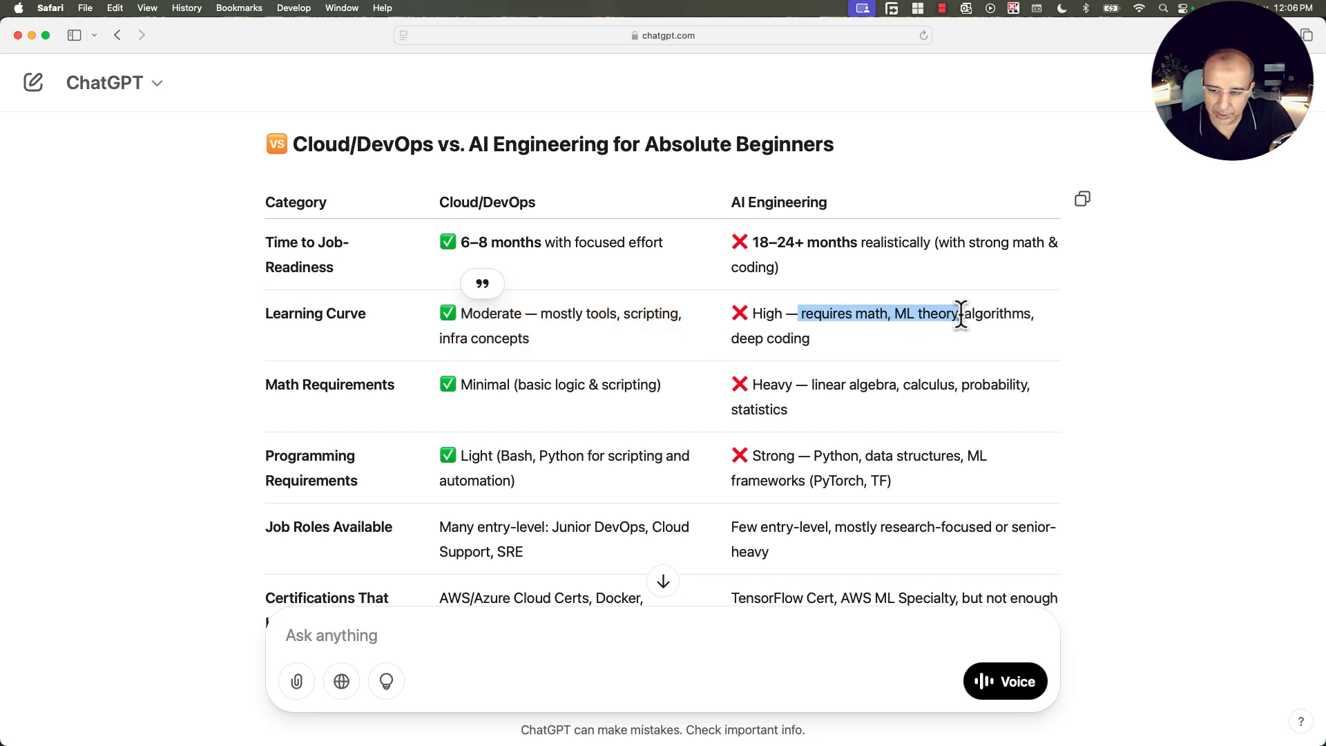
left_click_drag(960, 313, 1032, 339)
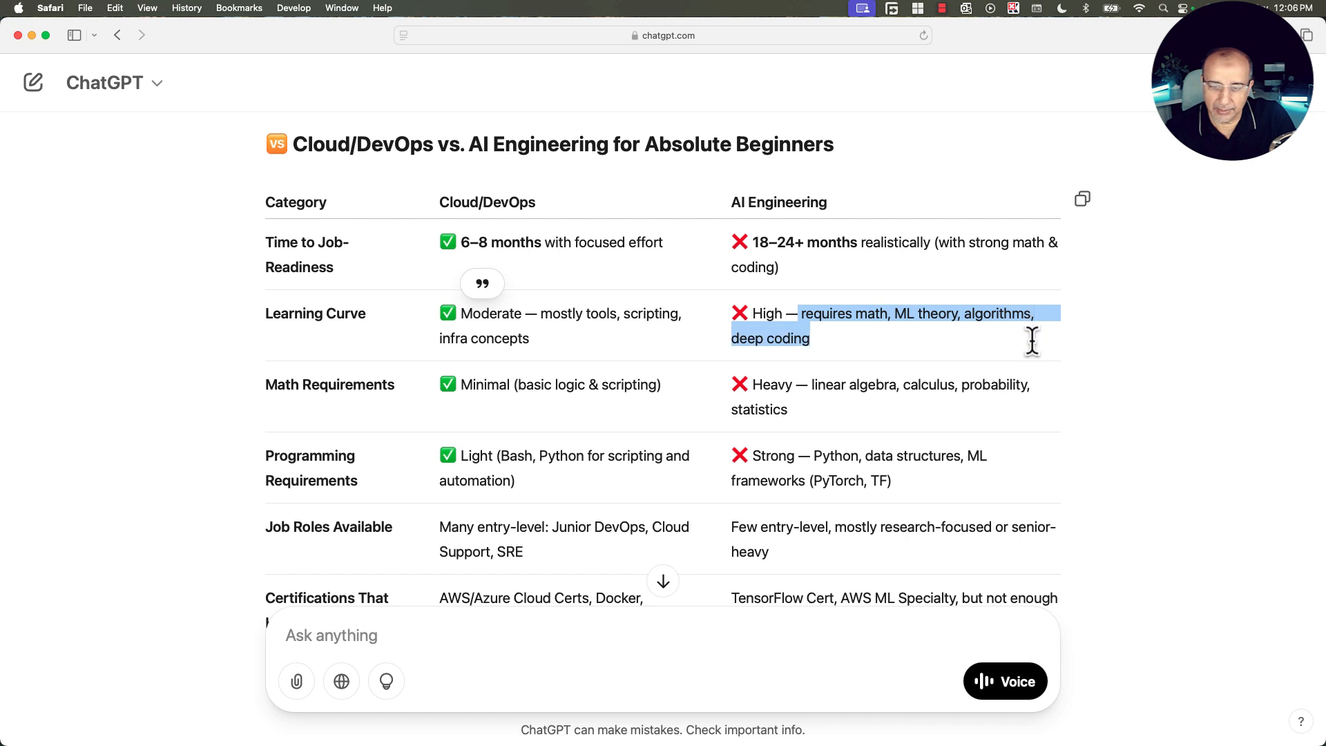
mouse_move(431, 406)
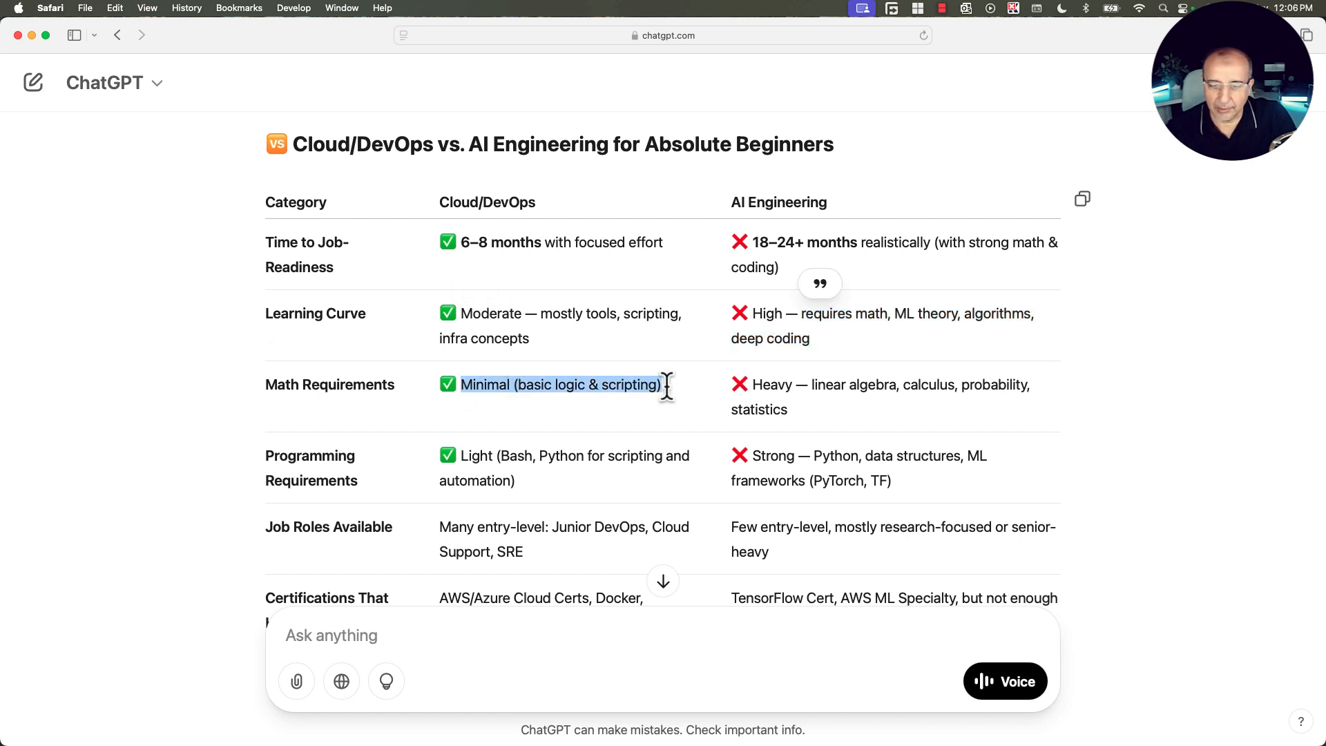
scroll("down", 3)
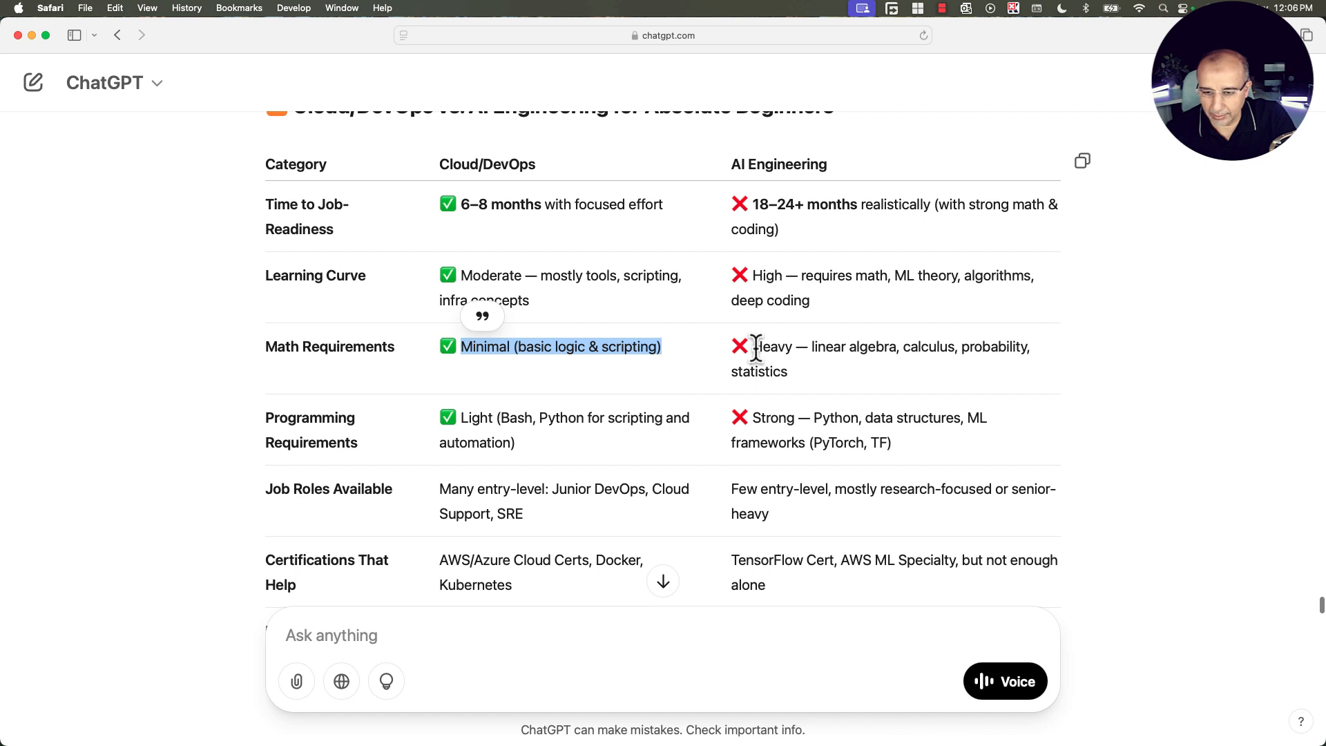
left_click_drag(753, 346, 1015, 347)
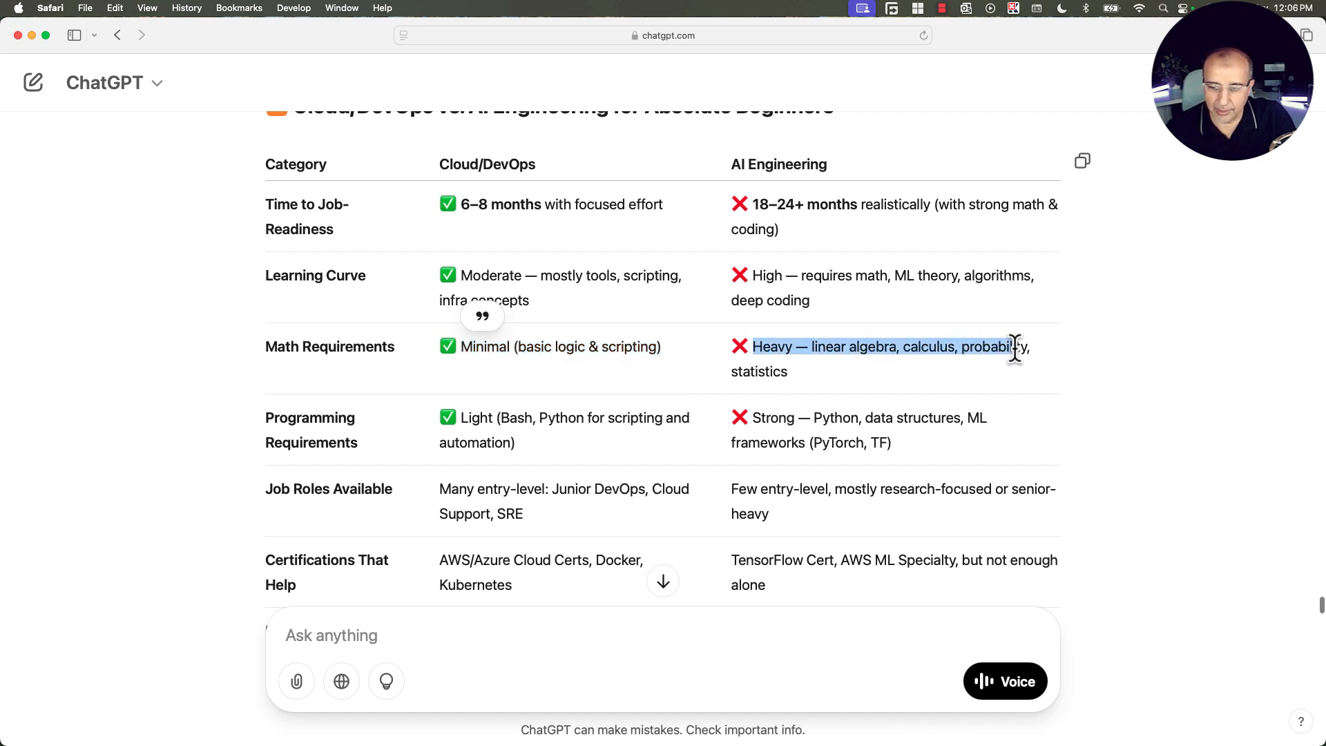
scroll("down", 3)
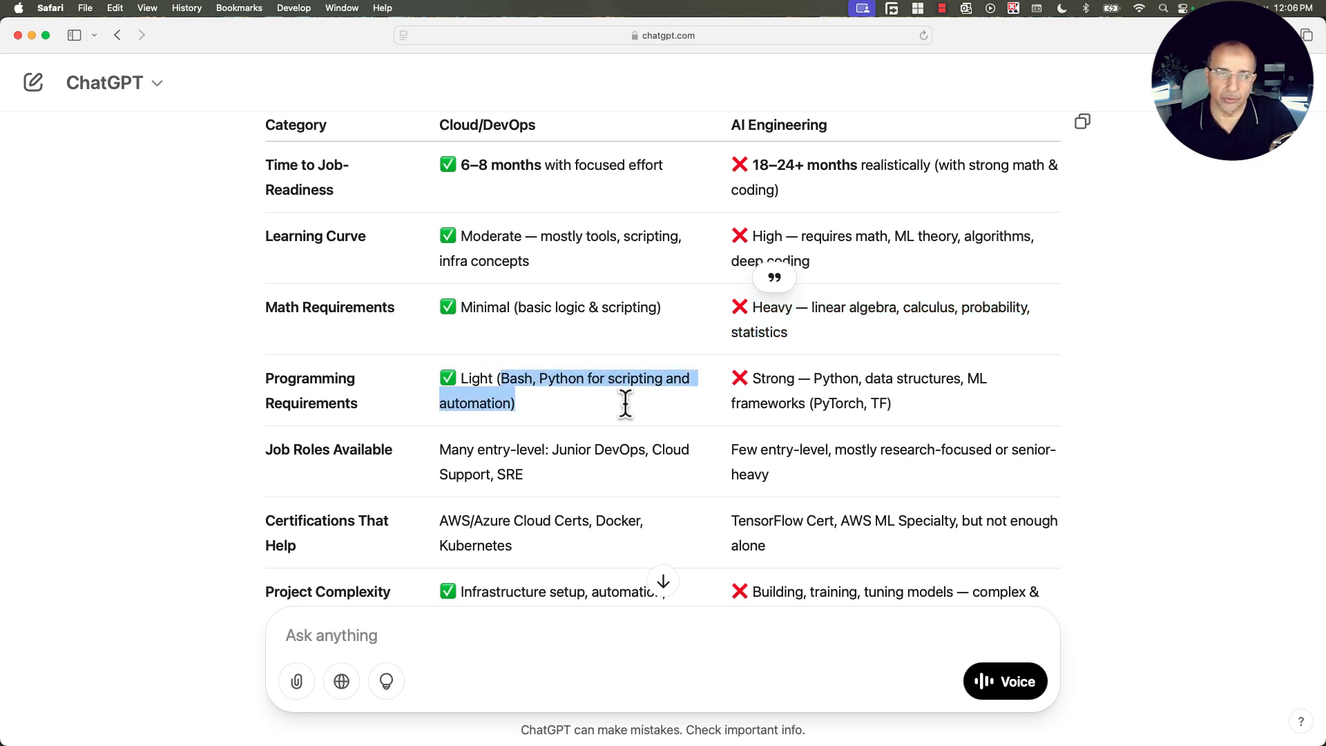
left_click_drag(753, 379, 853, 379)
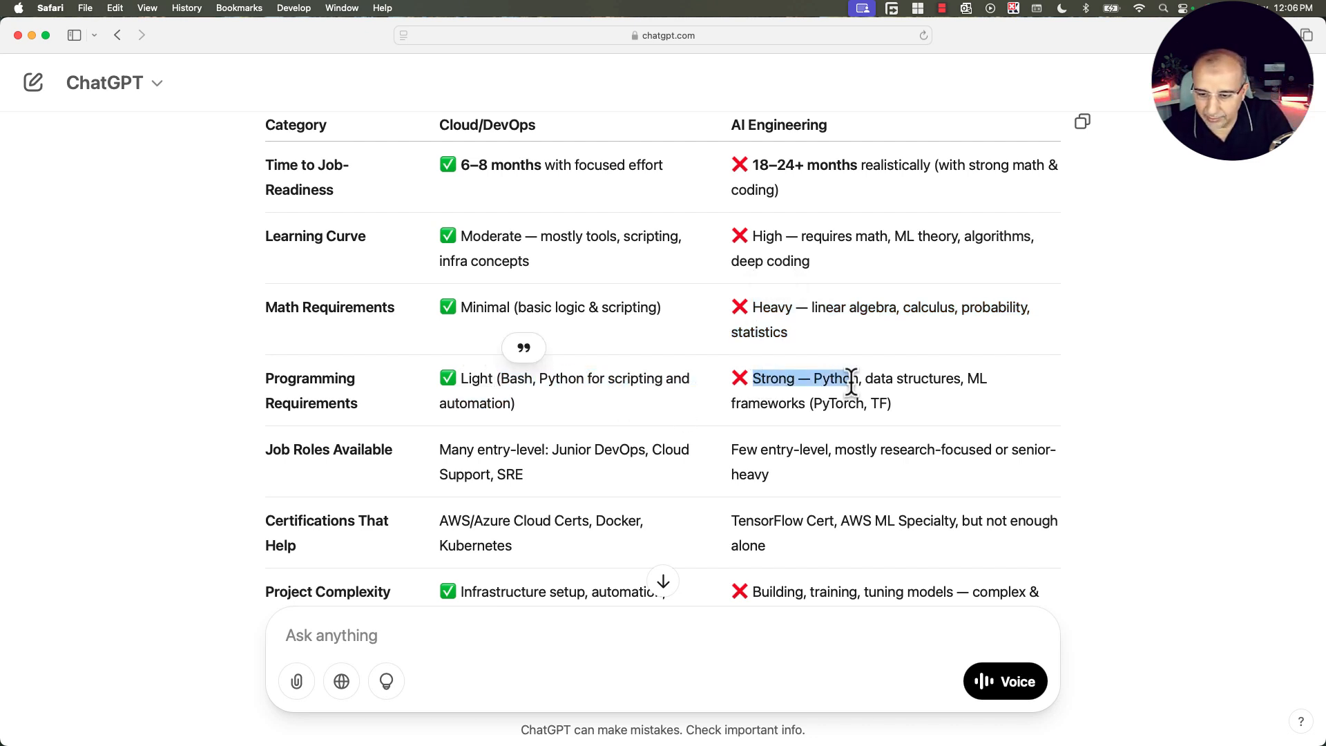
left_click_drag(853, 379, 993, 378)
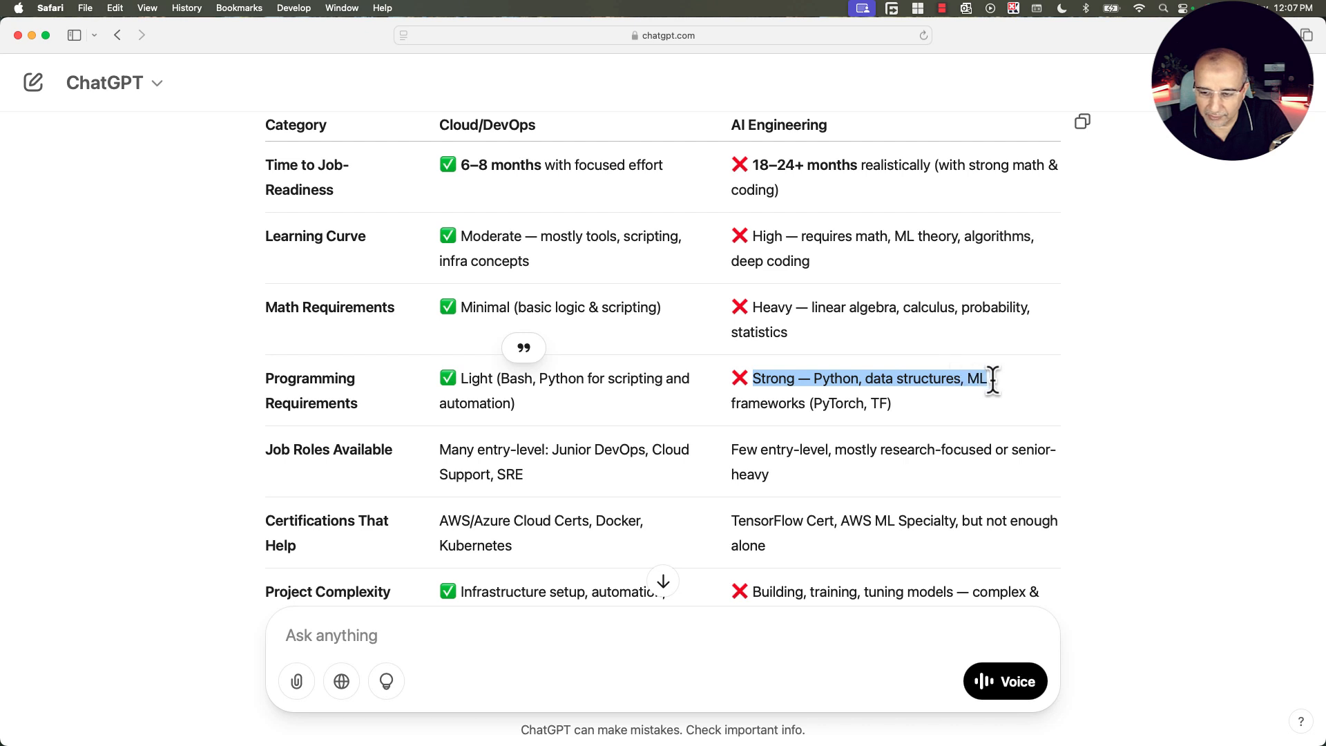
left_click_drag(989, 378, 921, 403)
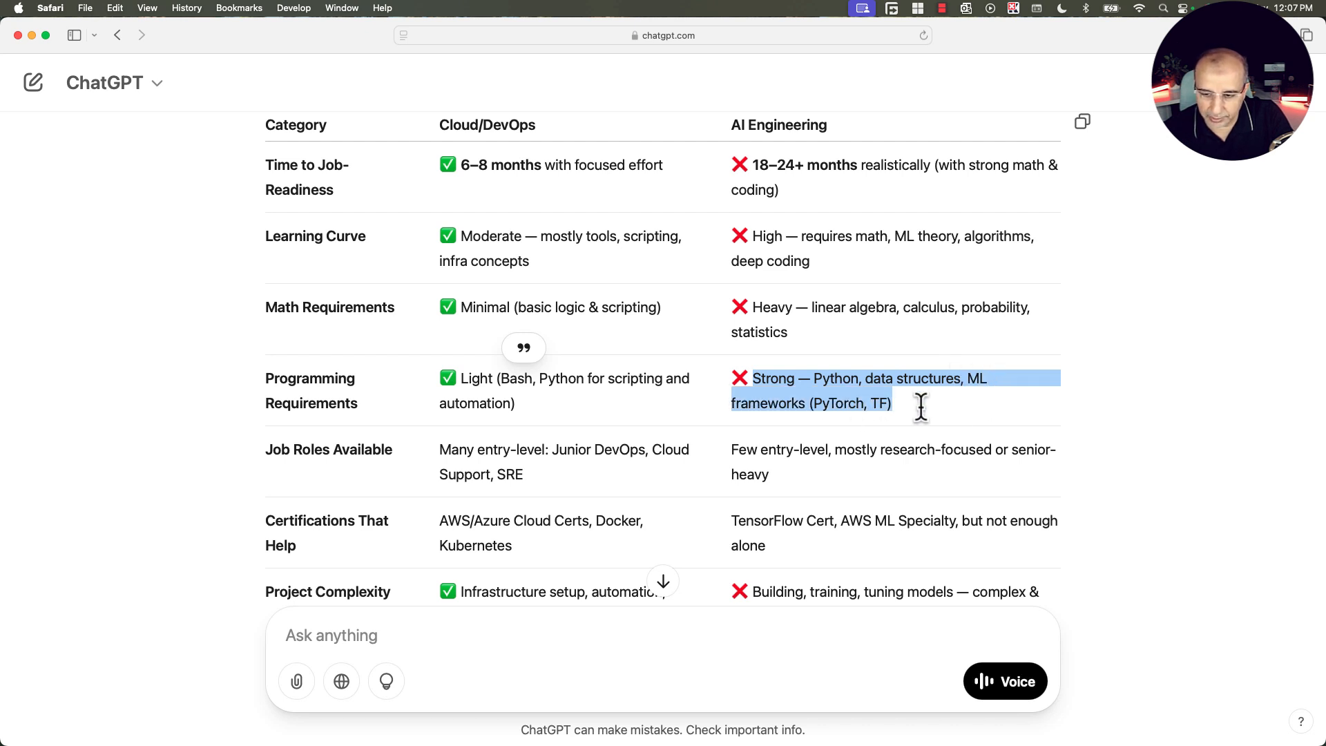
scroll("down", 3)
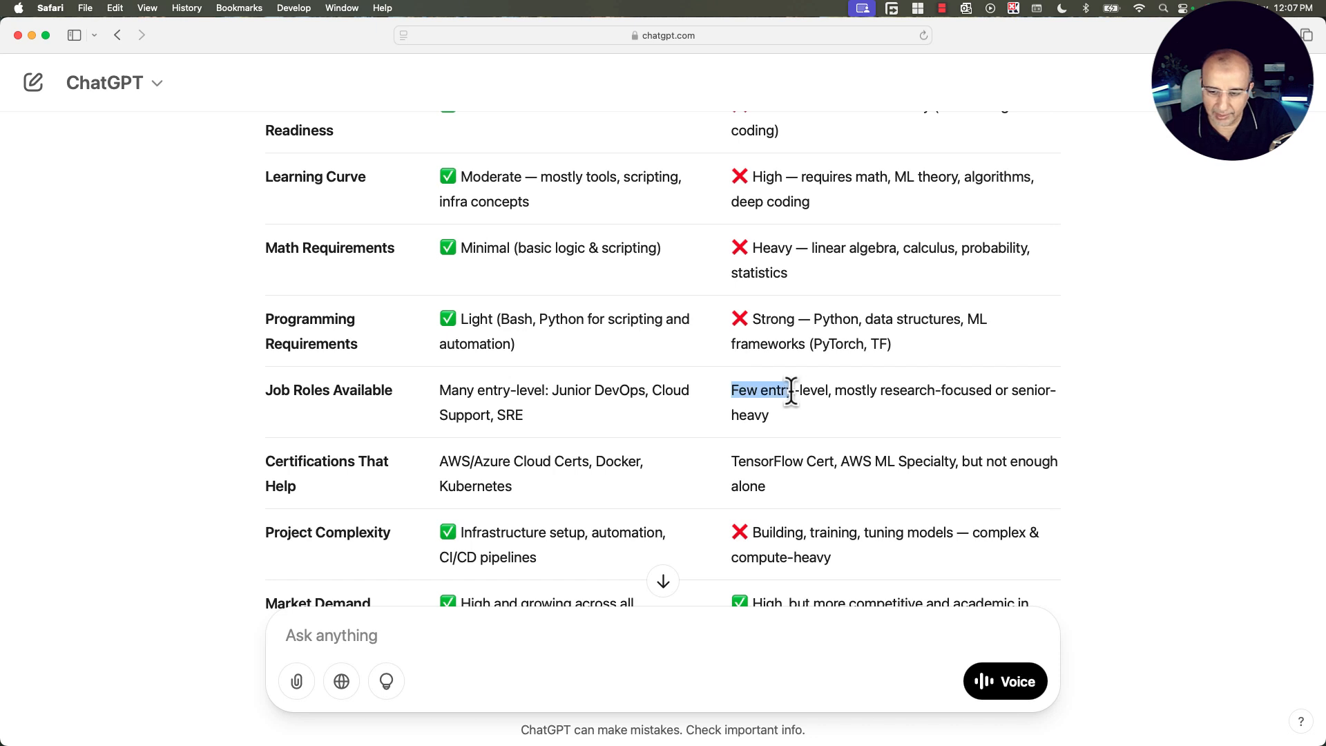
left_click_drag(761, 390, 909, 415)
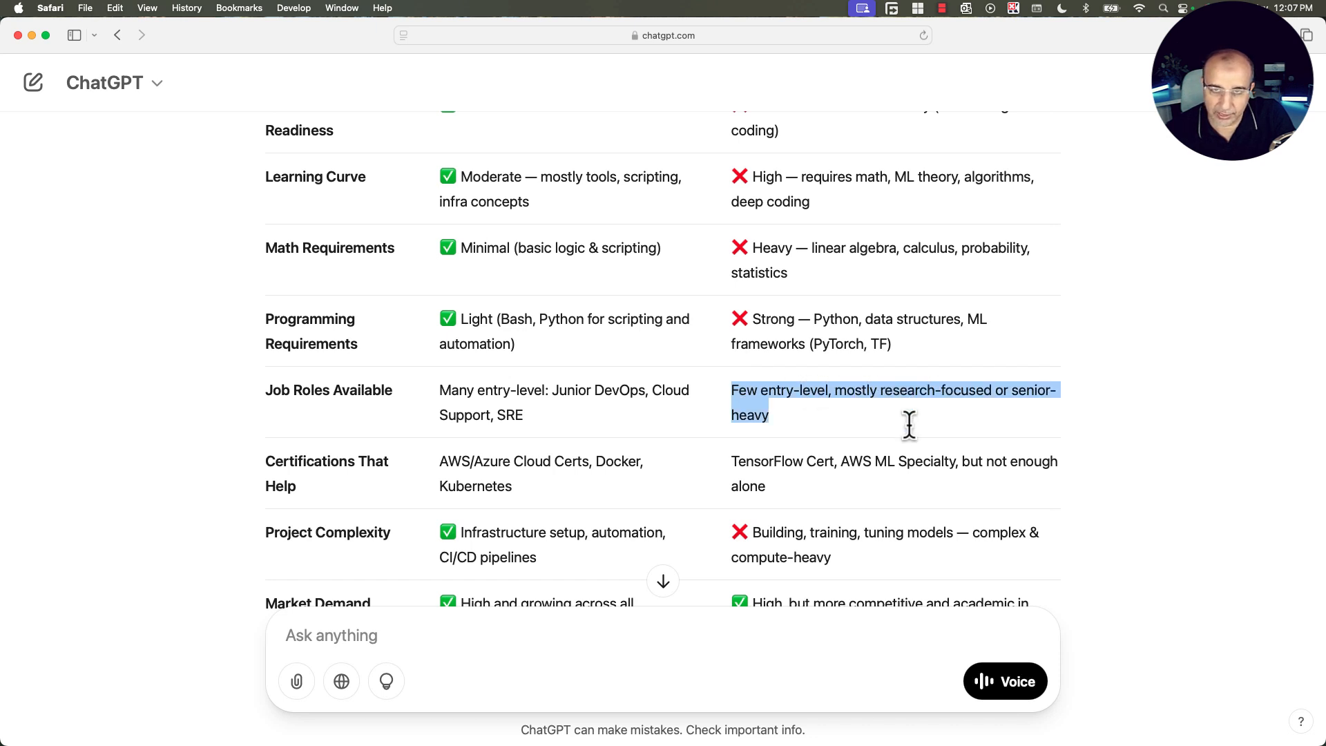
scroll("down", 3)
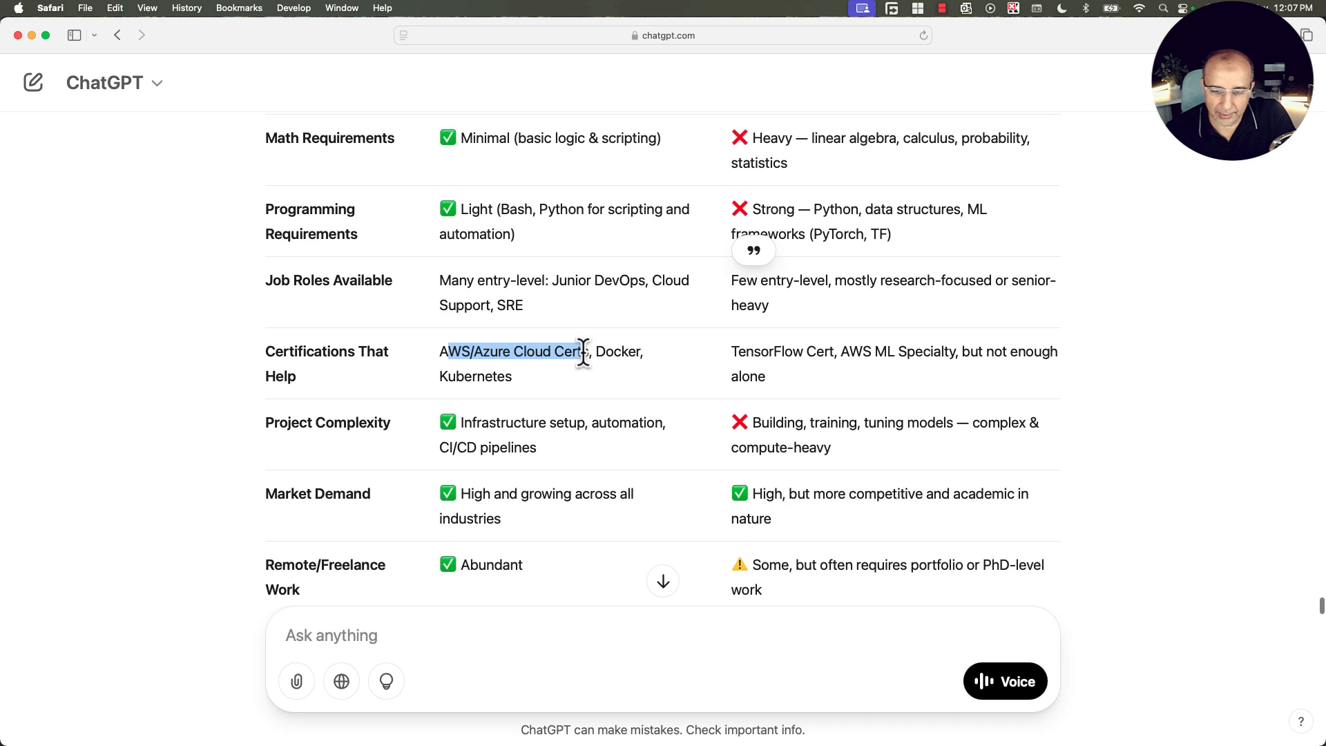
left_click_drag(583, 351, 640, 375)
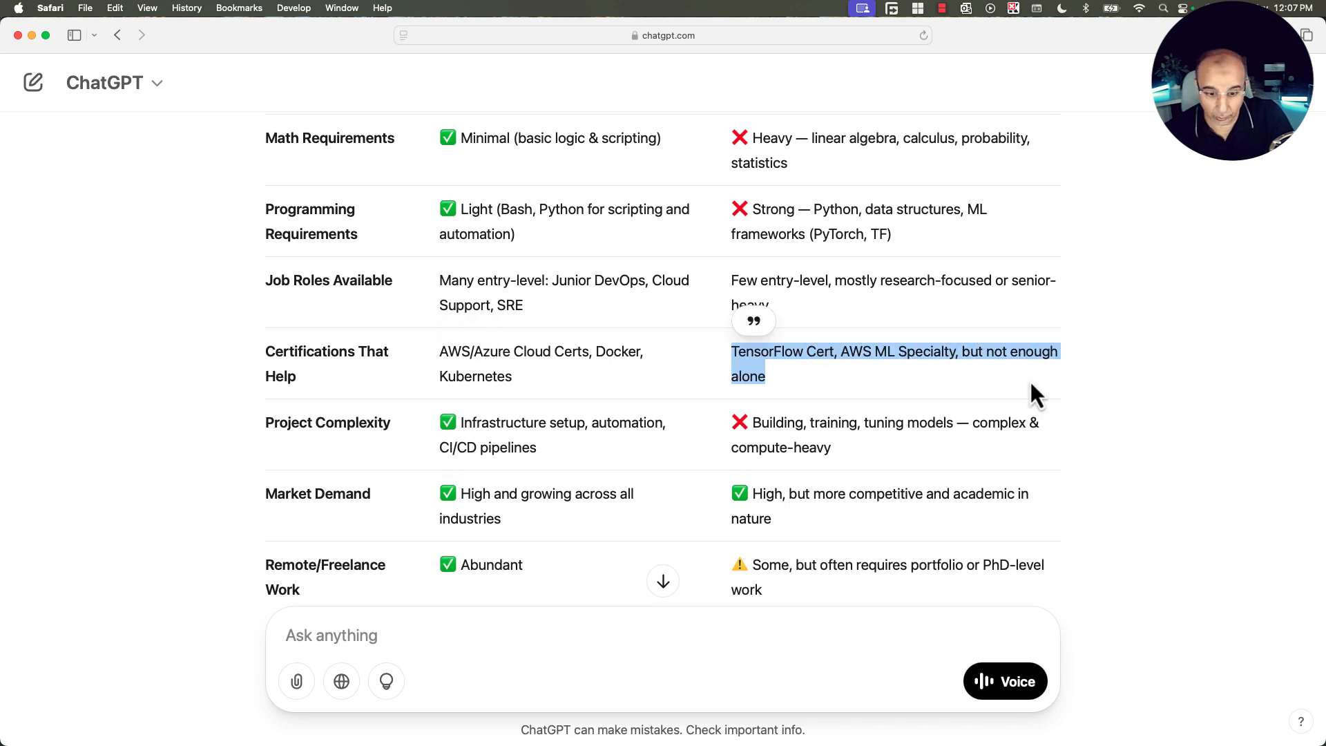
scroll("down", 3)
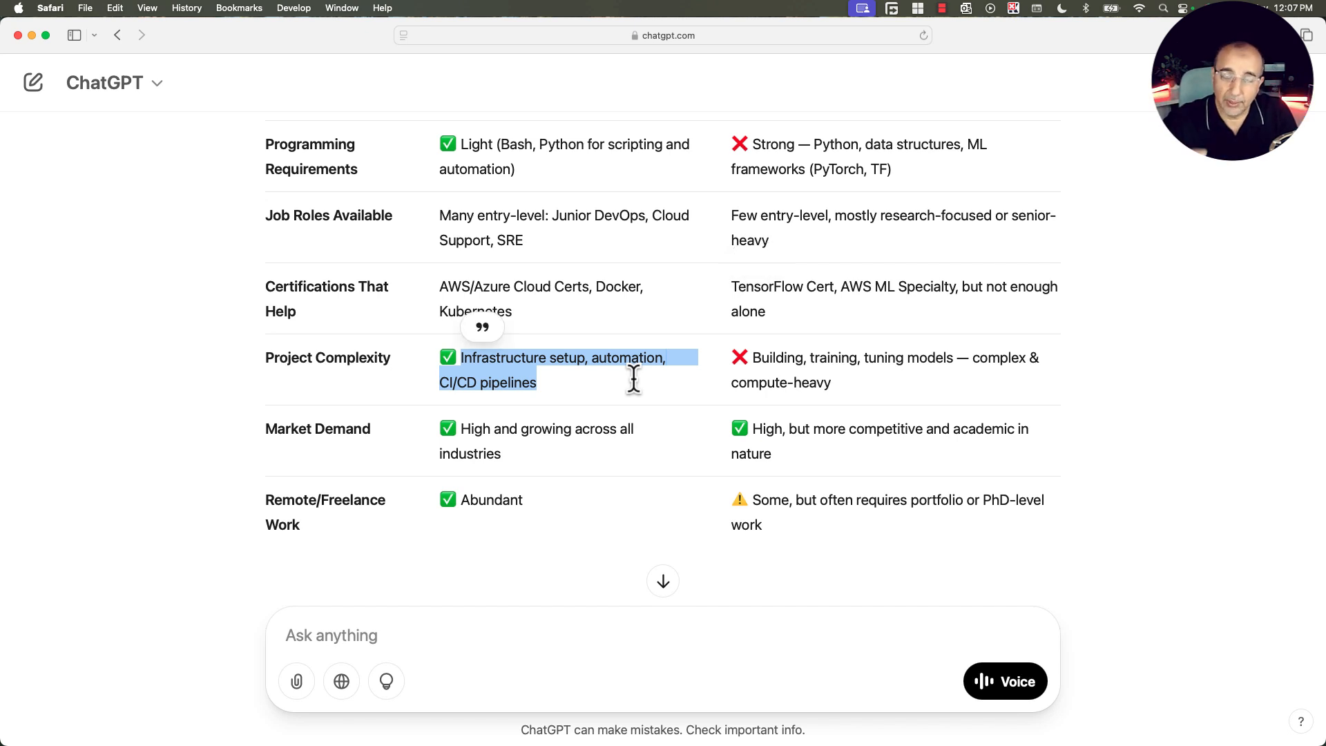
mouse_move(752, 359)
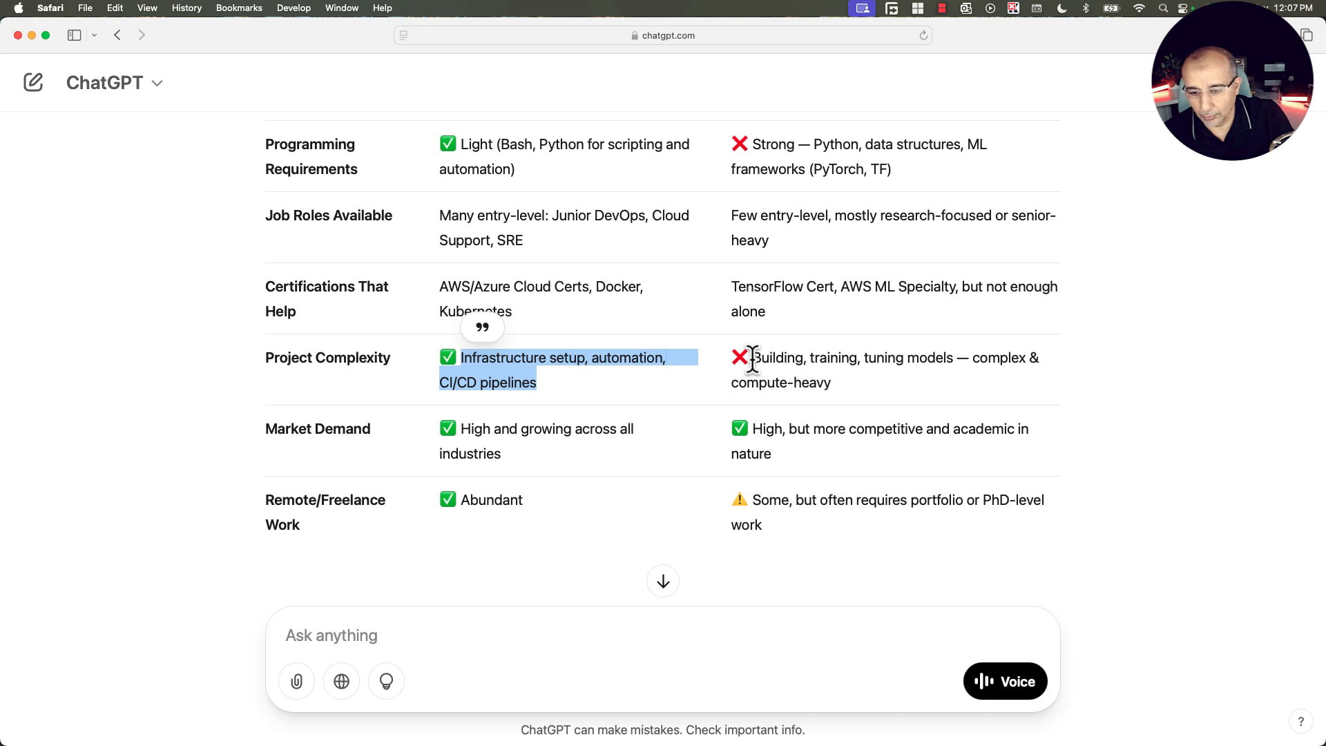
left_click_drag(752, 358, 880, 358)
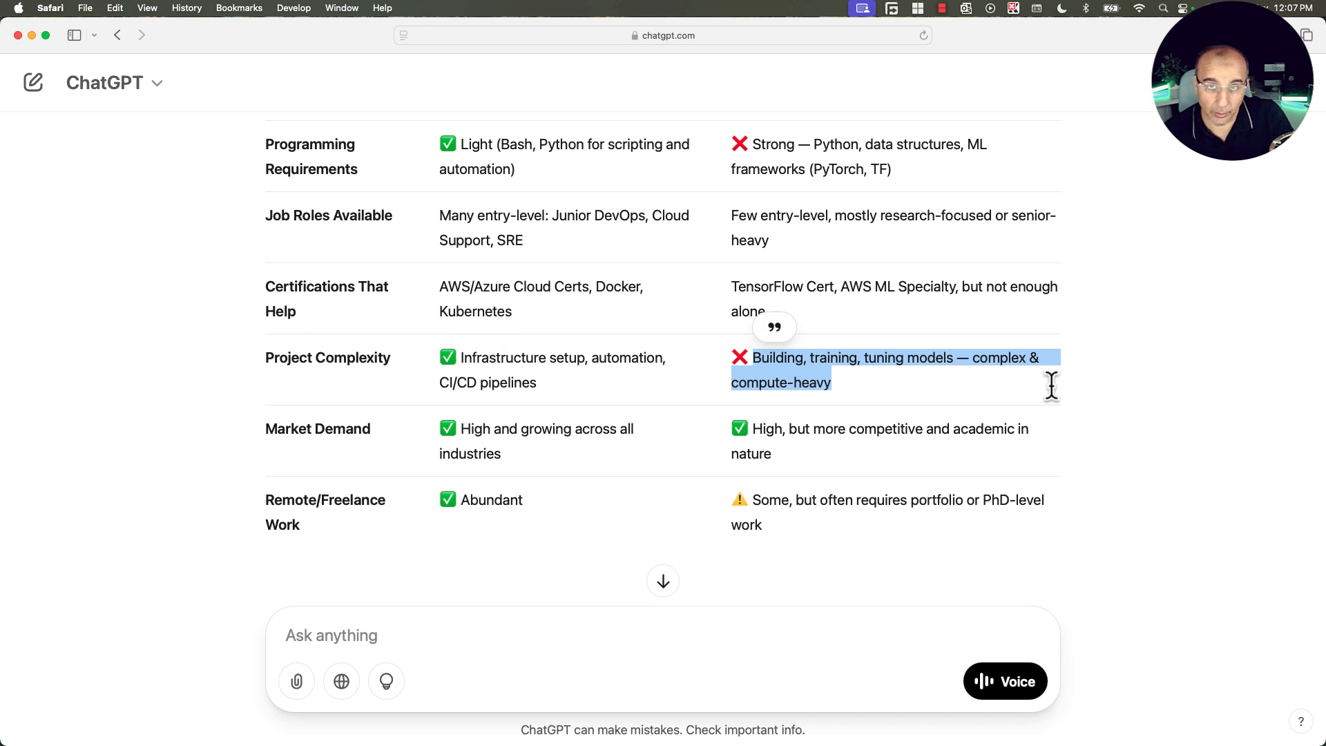
mouse_move(339, 437)
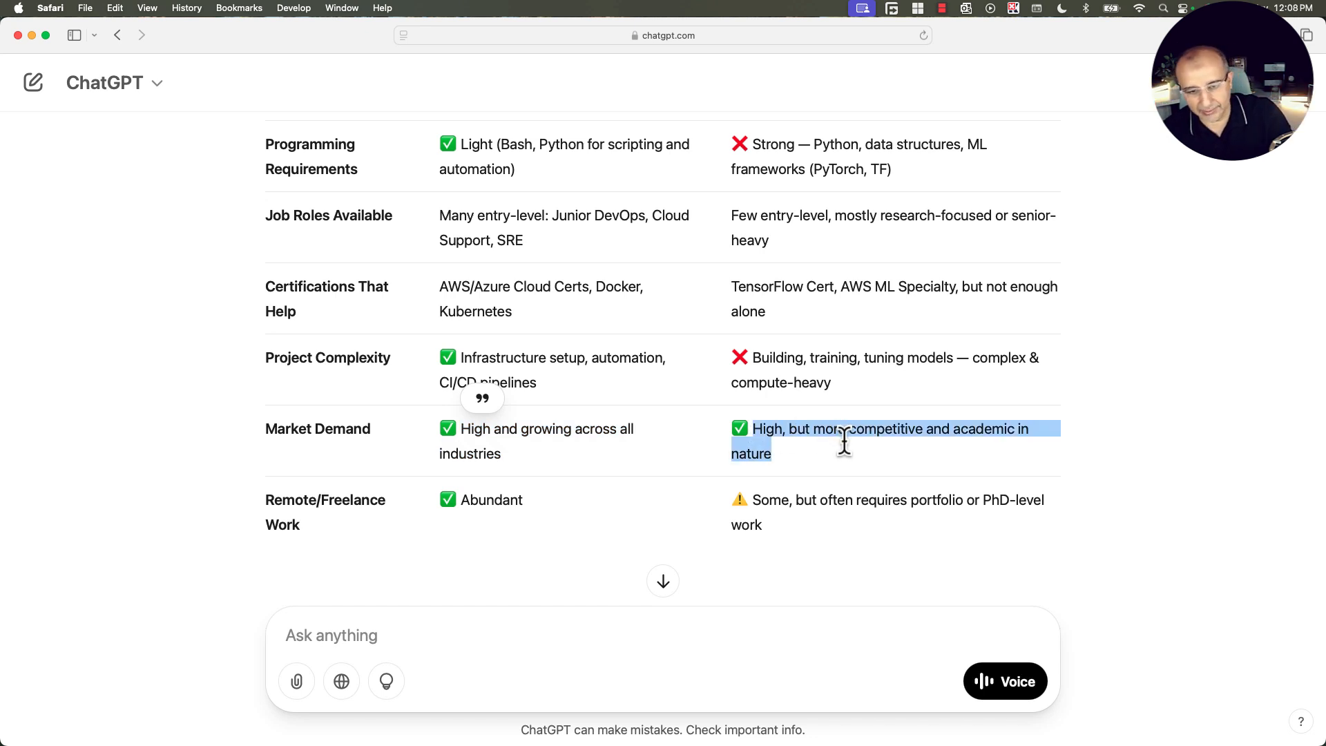
scroll("down", 3)
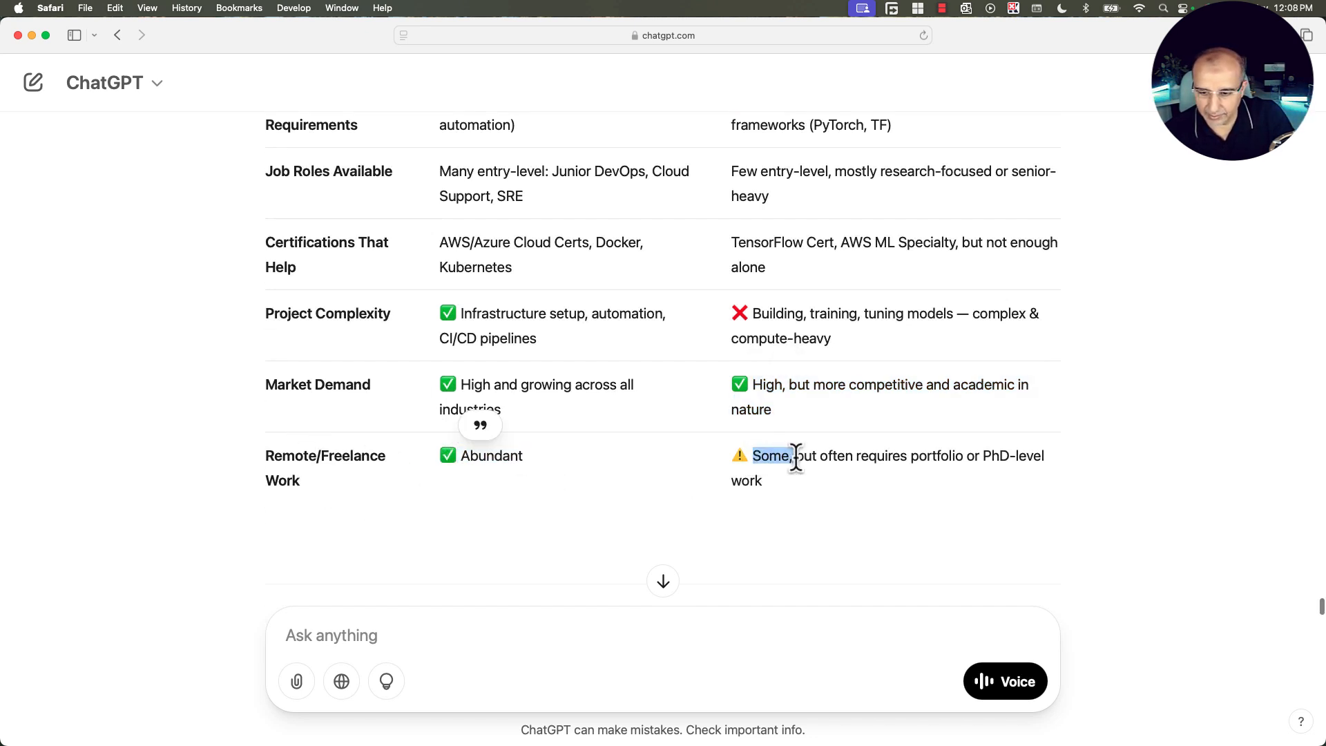
left_click_drag(796, 456, 1024, 489)
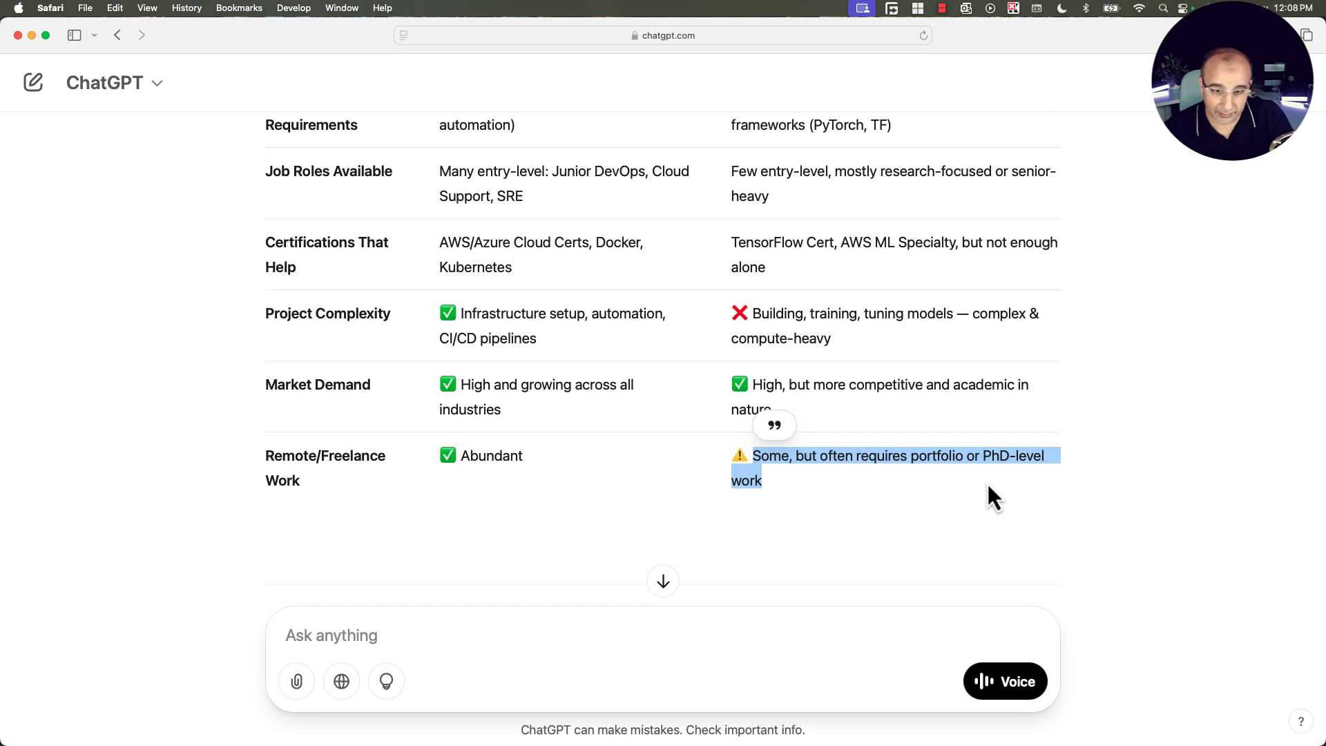
scroll("down", 3)
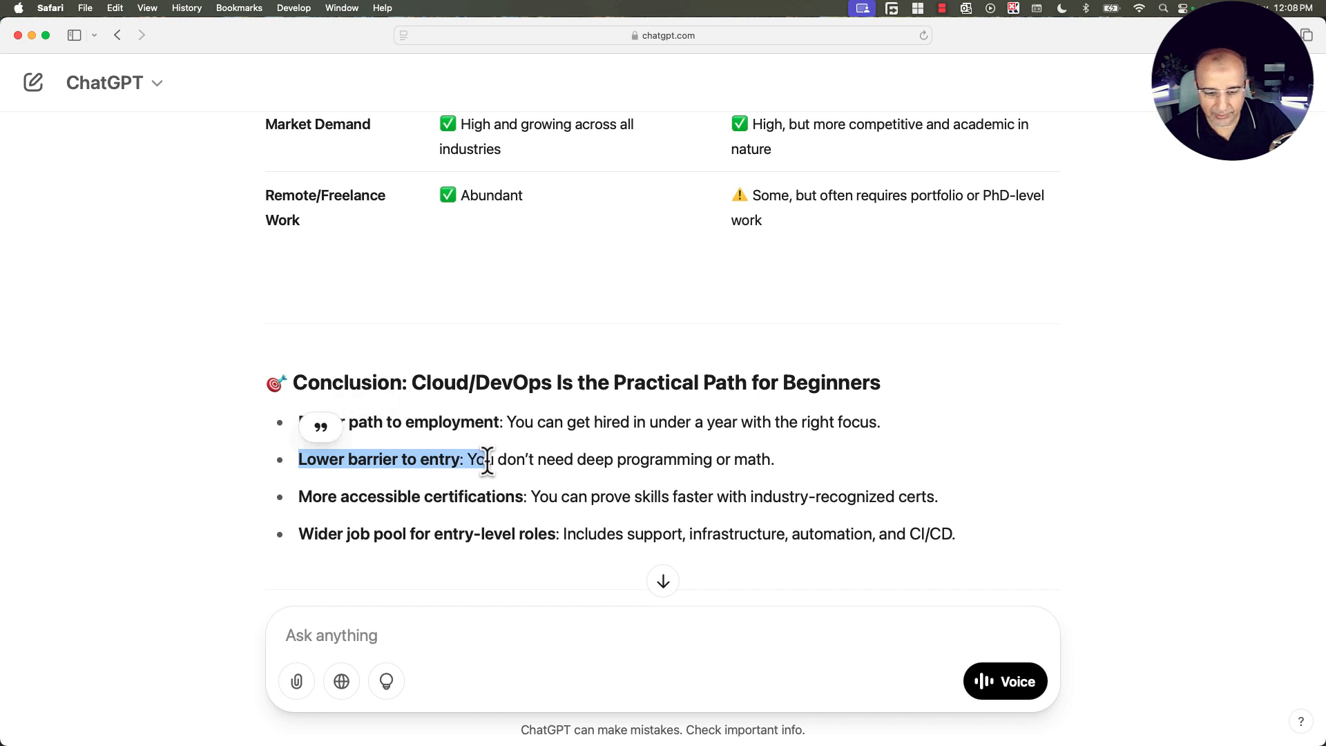
scroll("down", 3)
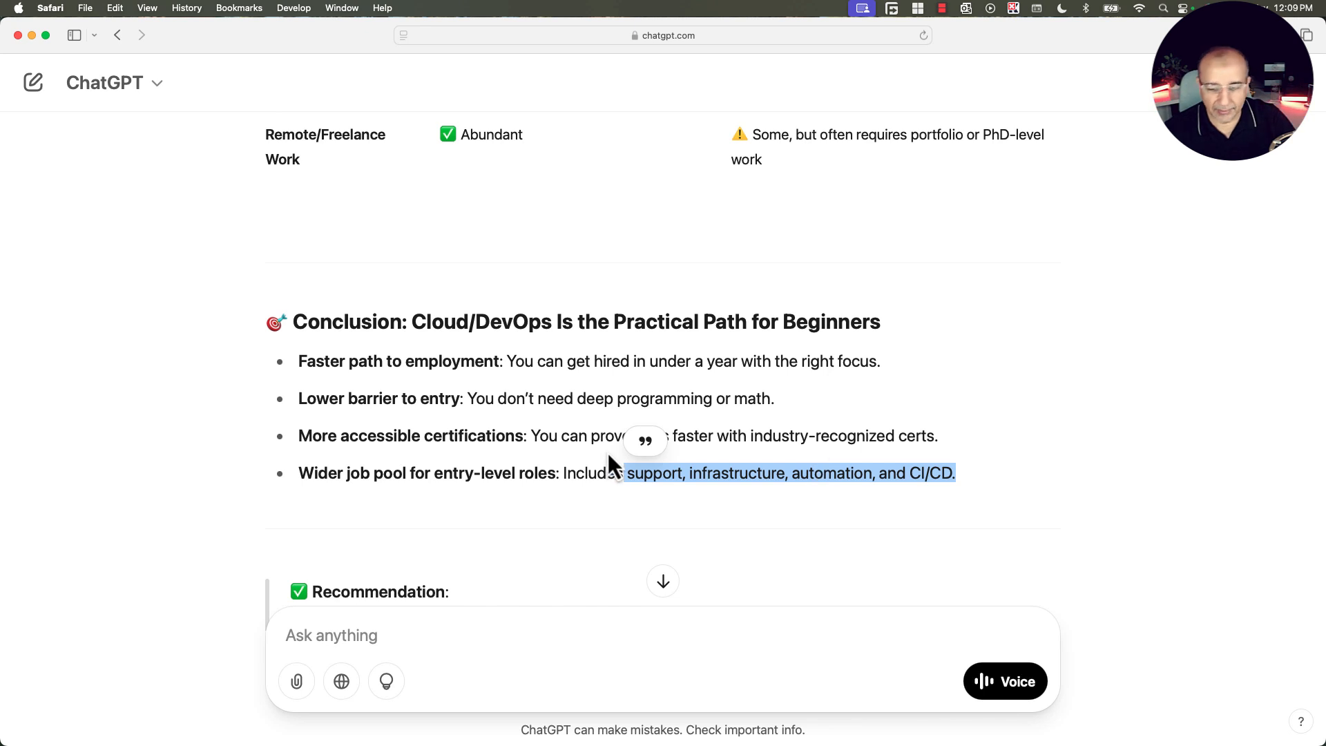
scroll("down", 3)
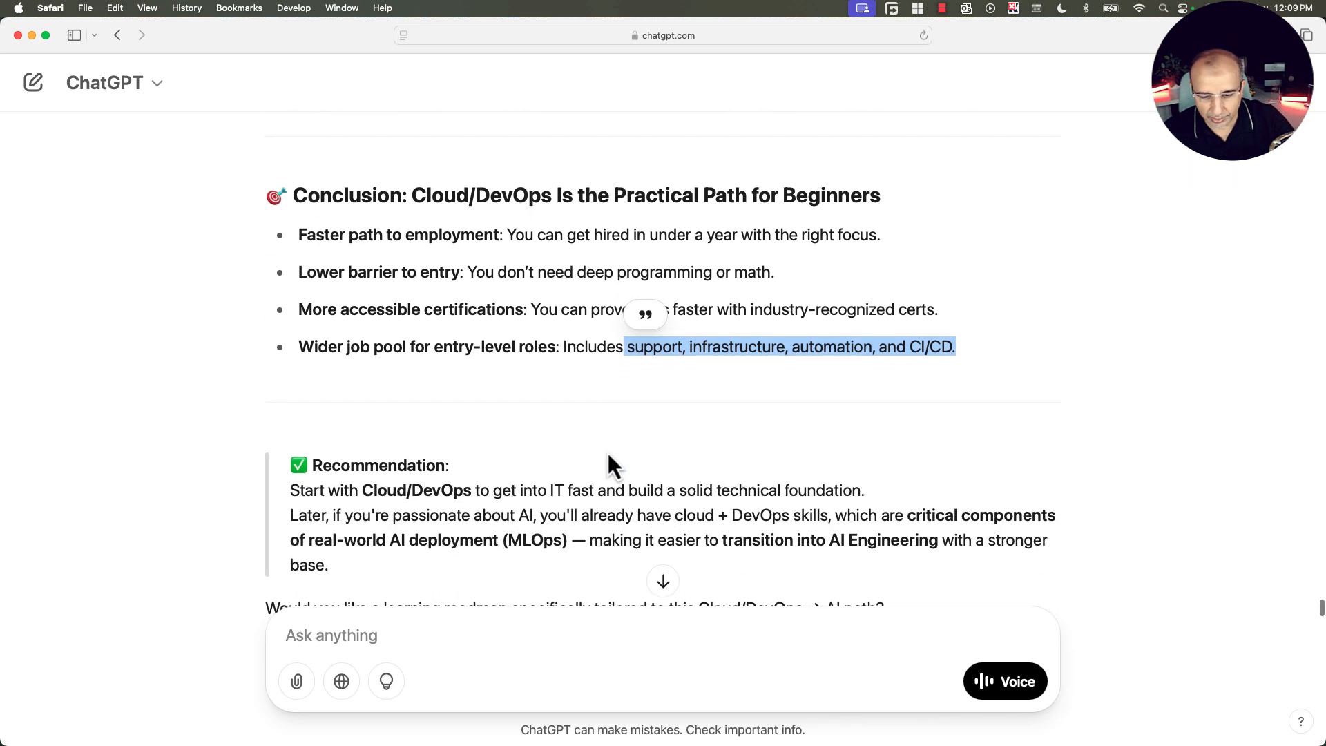
double_click(388, 489)
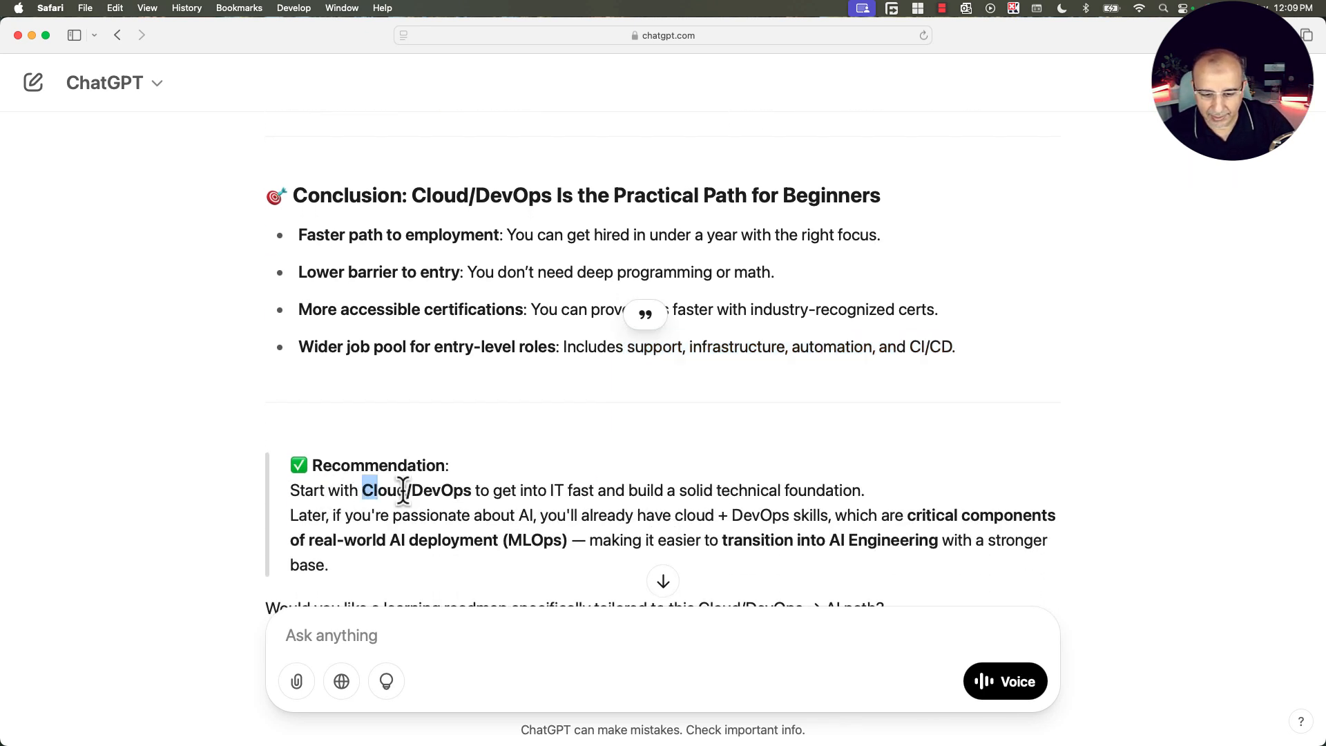
left_click_drag(402, 489, 833, 489)
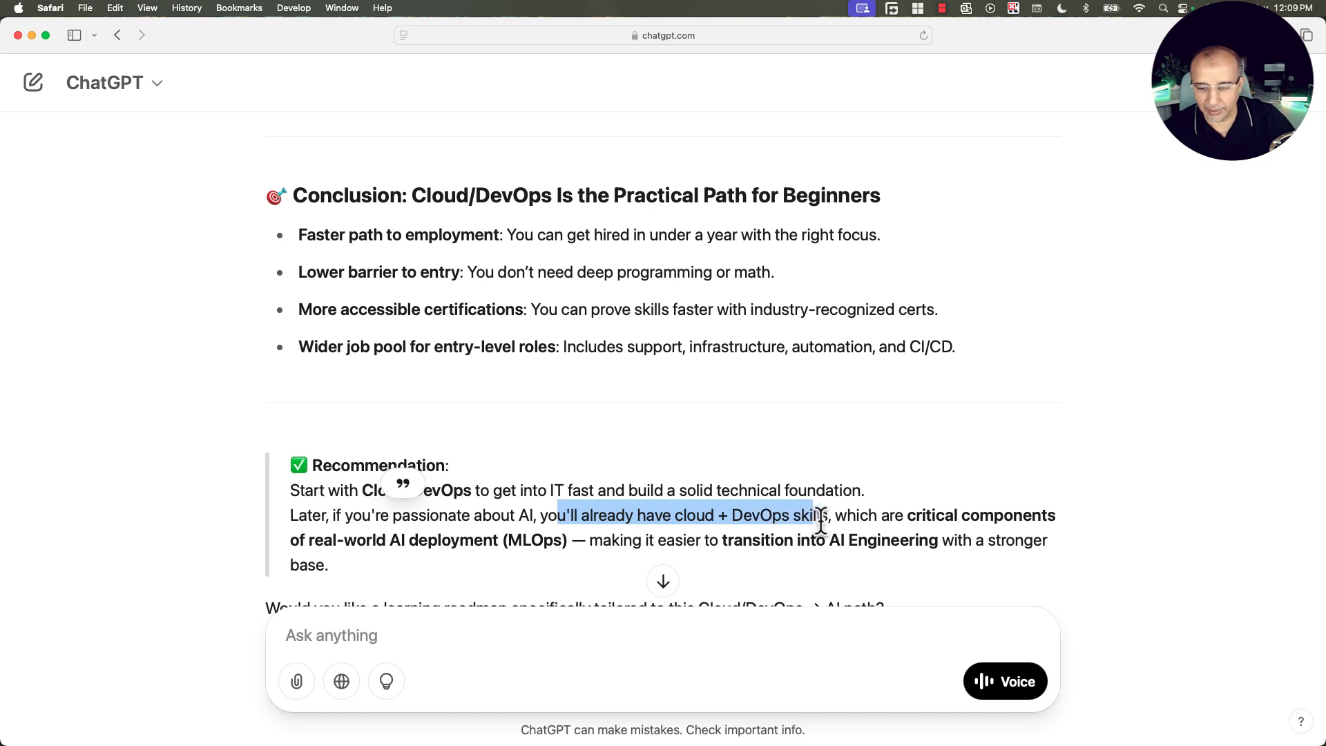
left_click_drag(820, 516, 1055, 515)
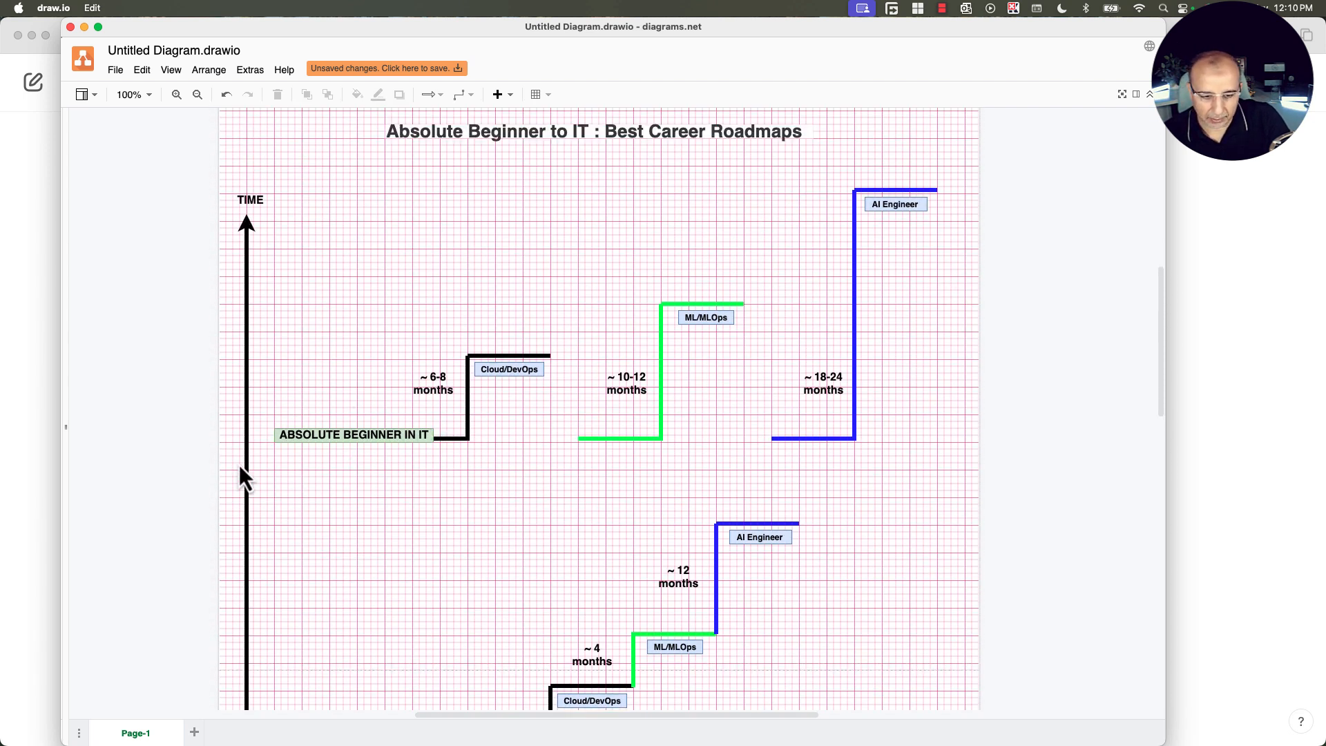
mouse_move(243, 266)
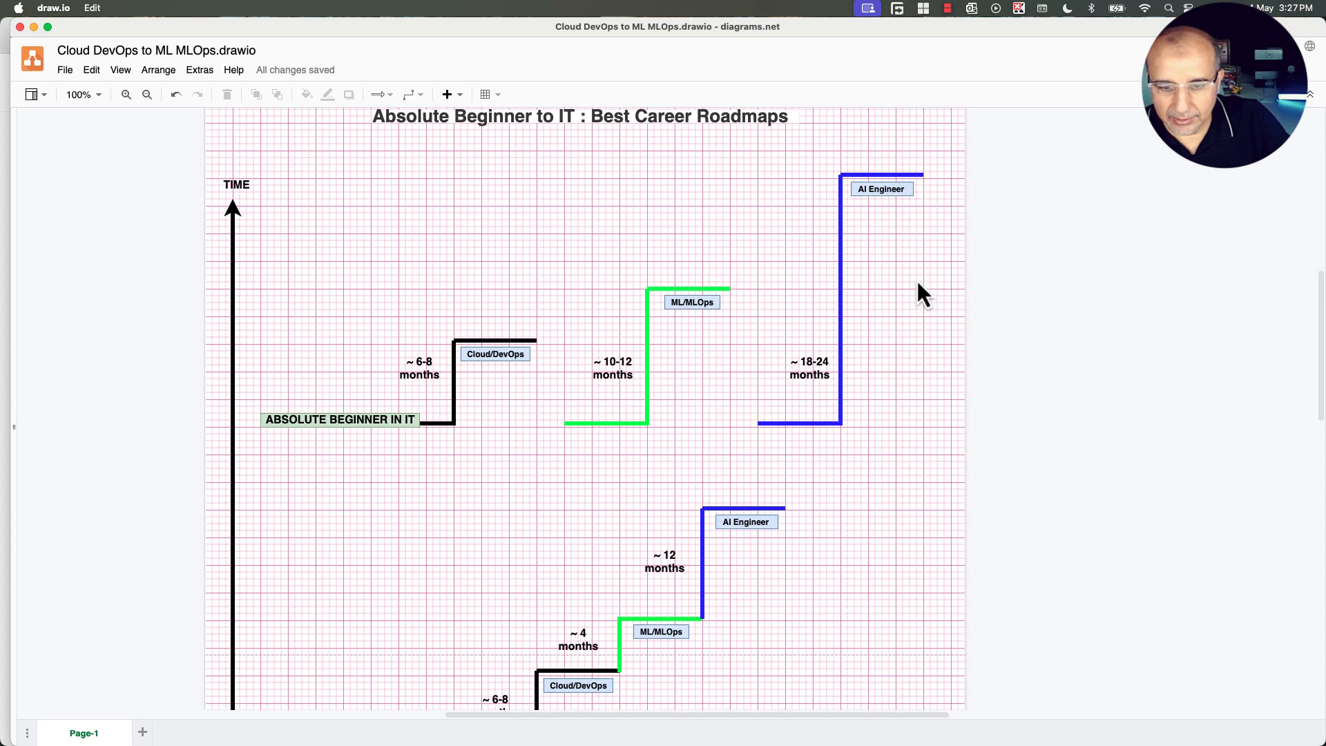
left_click(881, 189)
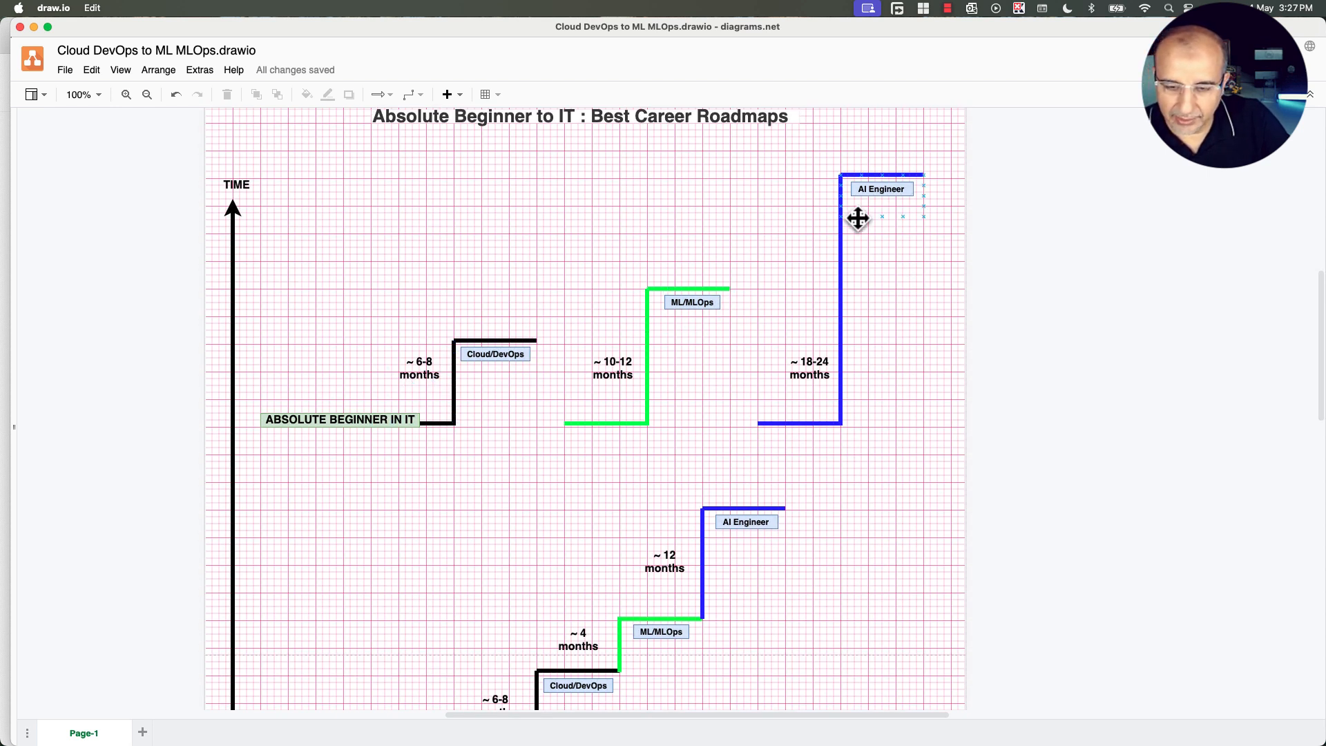
left_click(494, 354)
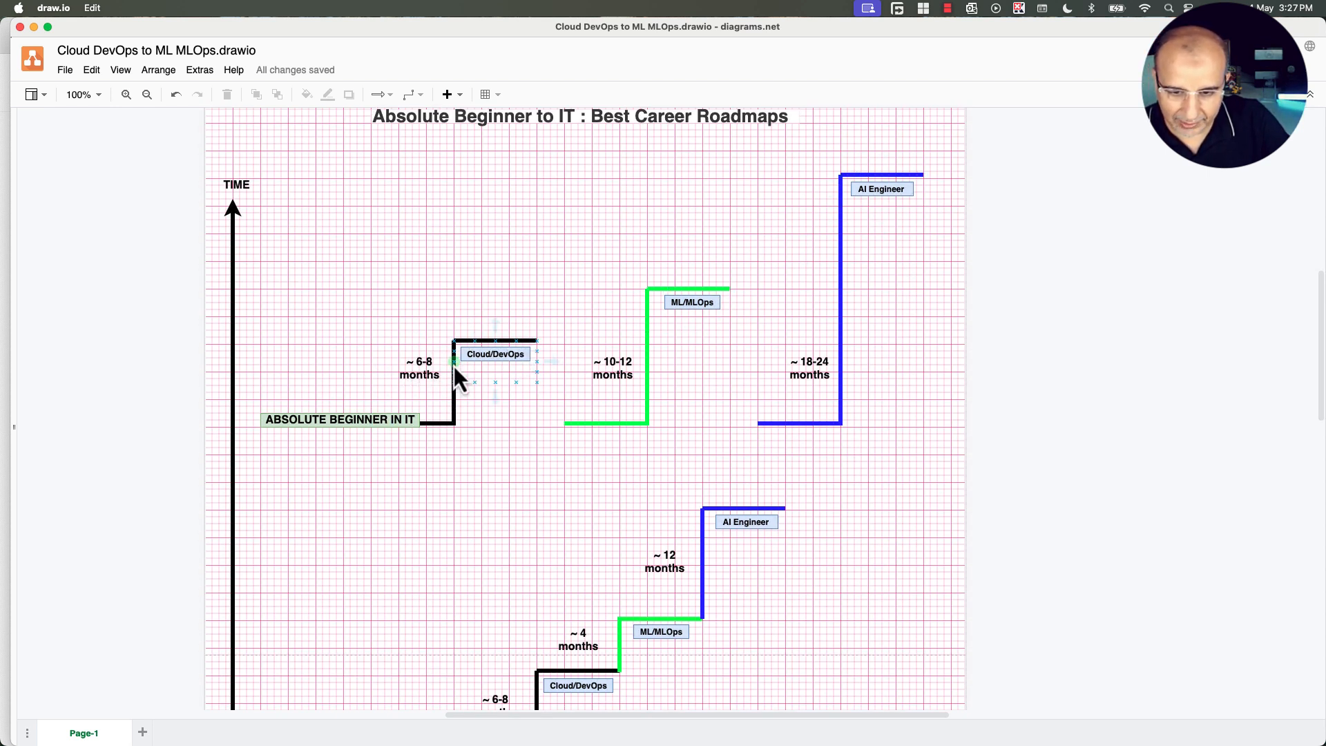
scroll("down", 3)
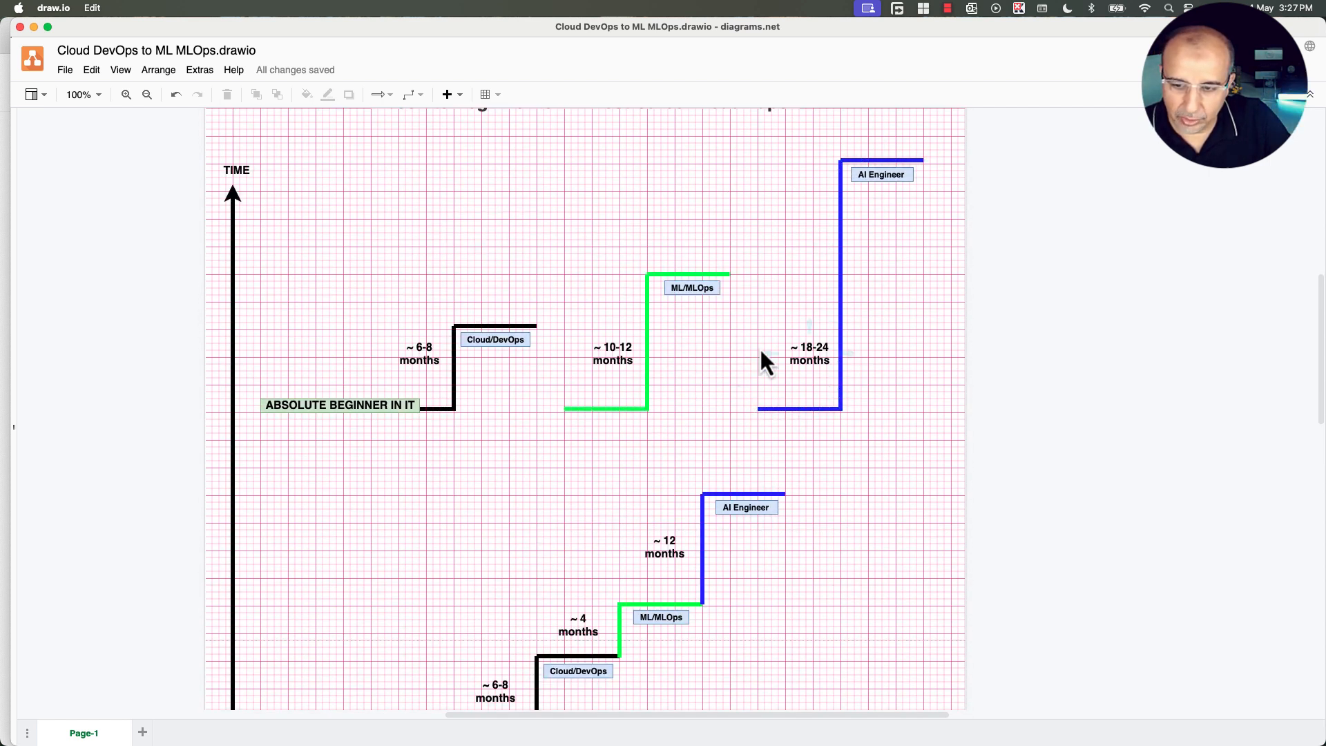
left_click(882, 174)
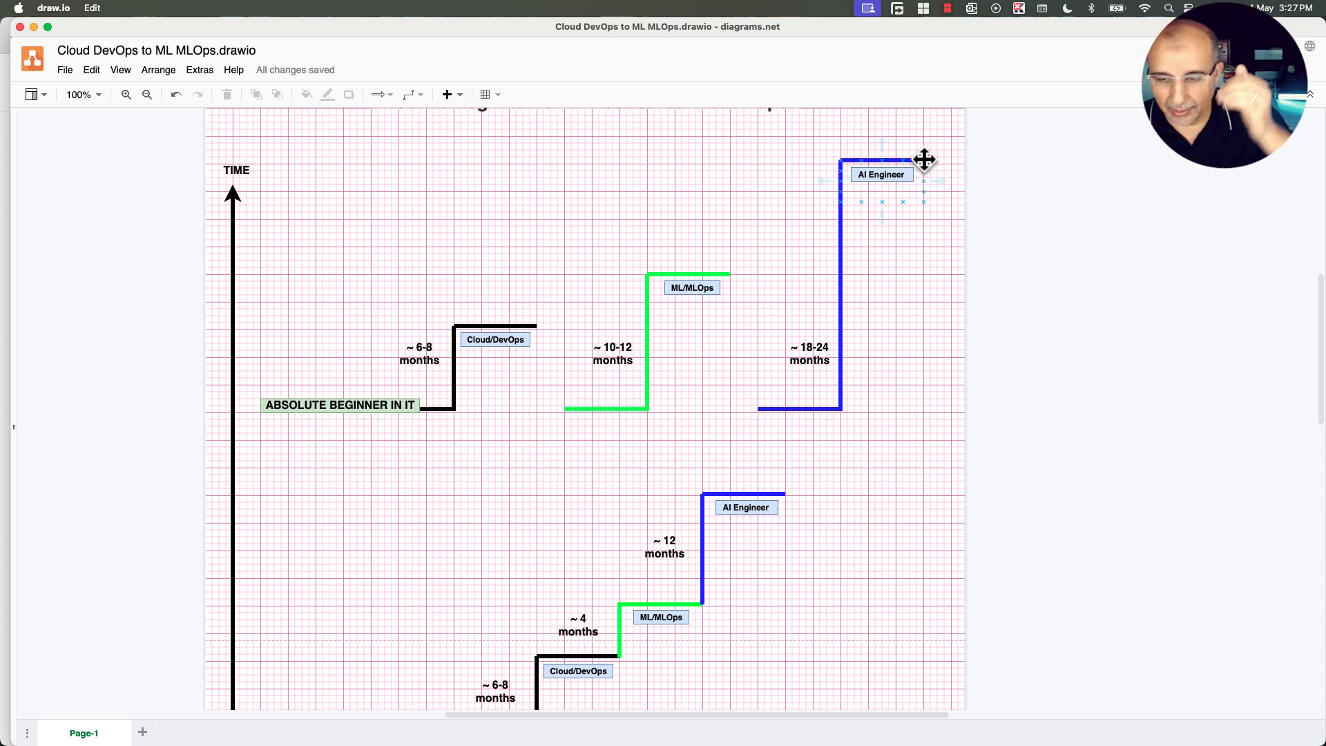
left_click(838, 334)
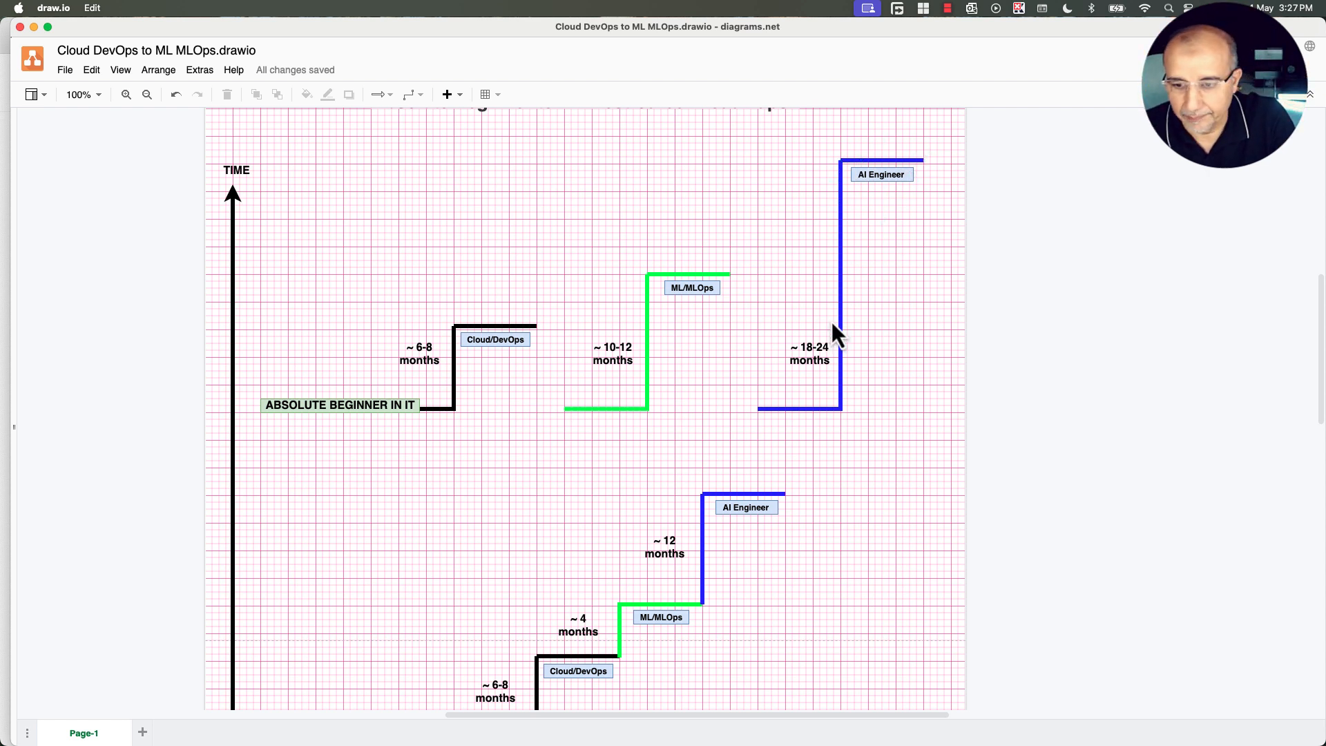
mouse_move(778, 355)
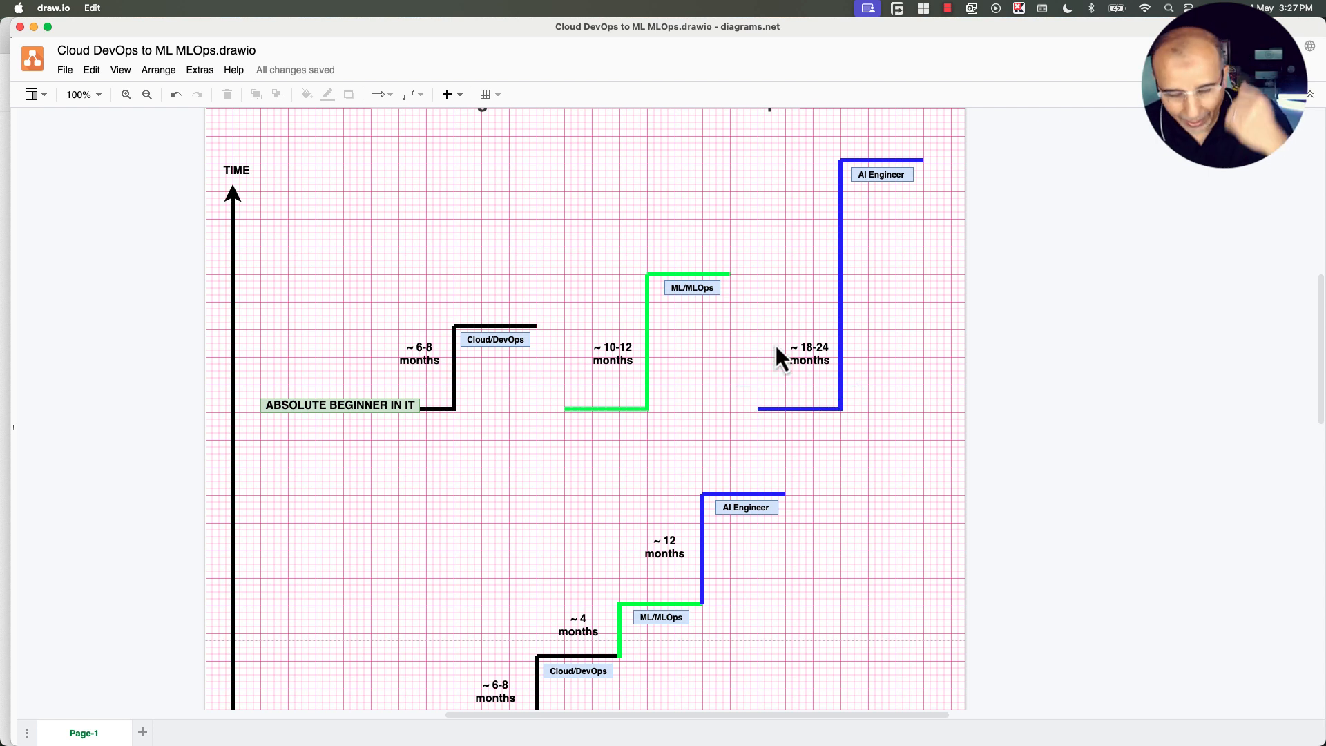
scroll("down", 3)
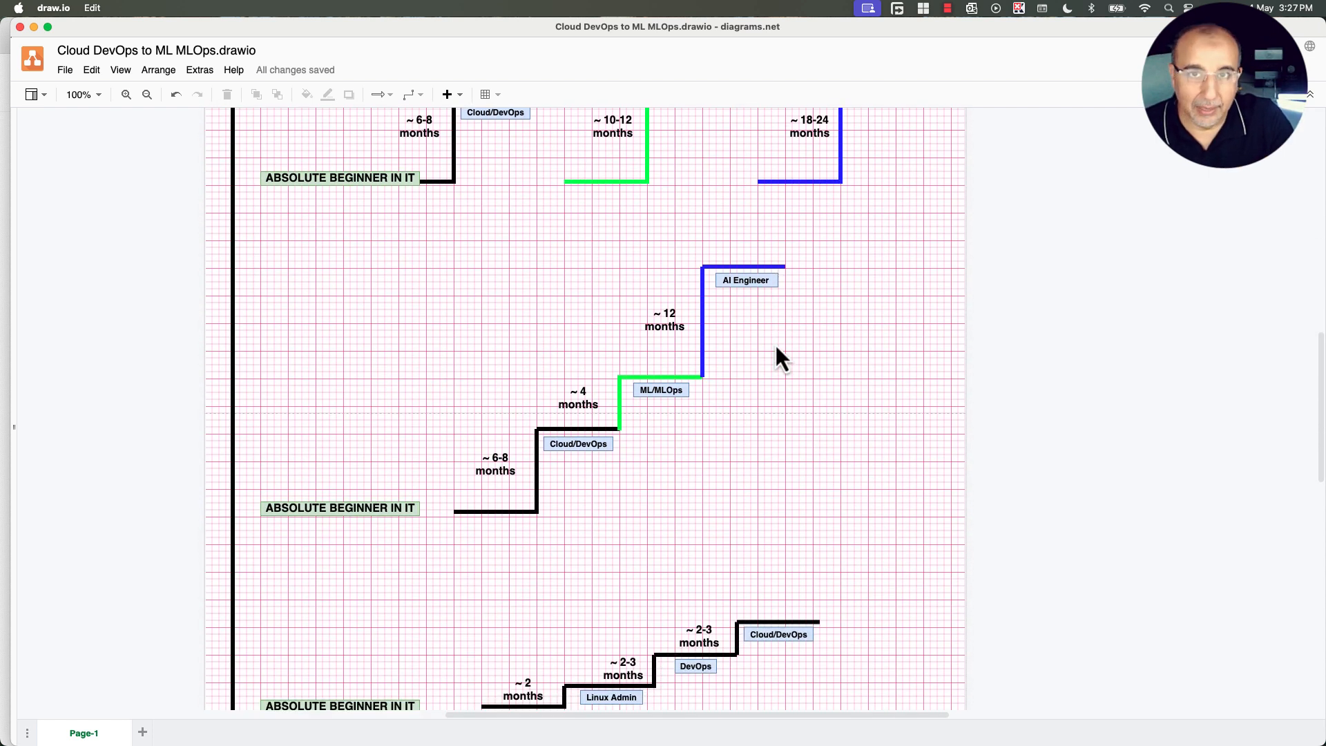
scroll("down", 3)
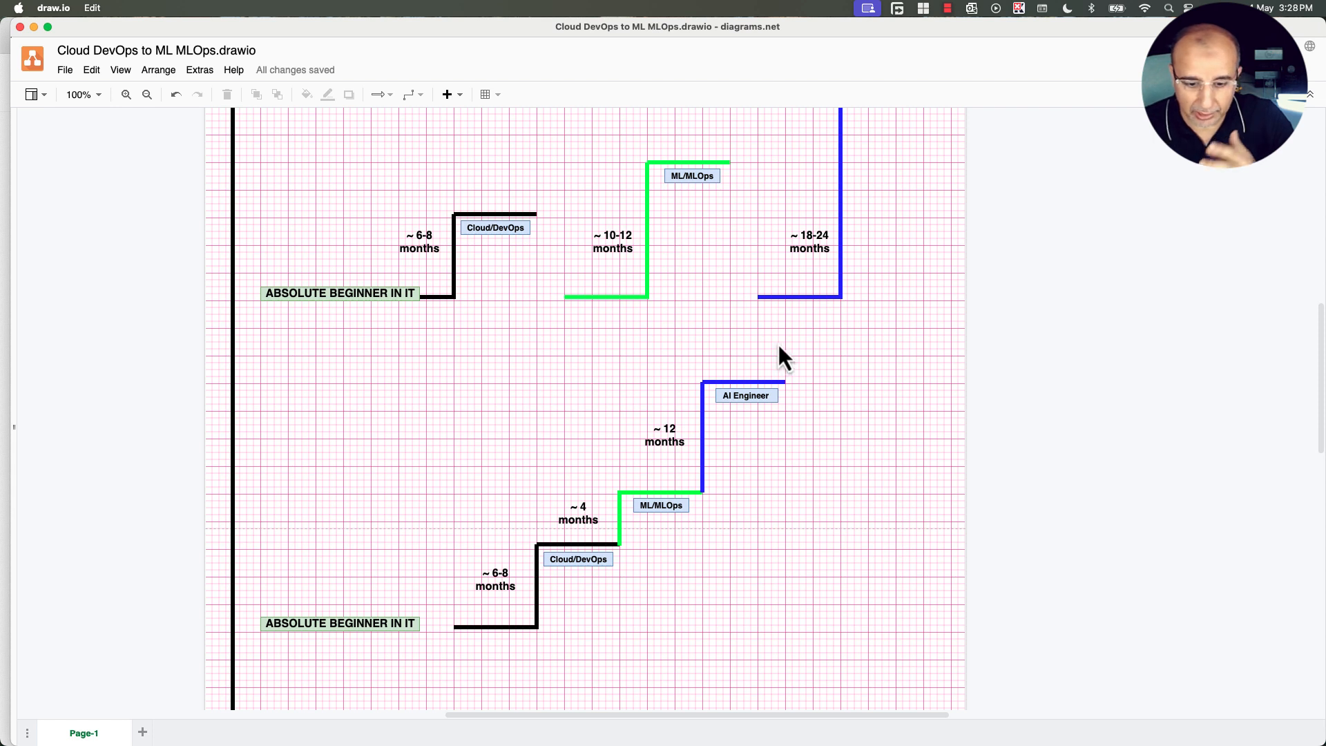
mouse_move(258, 307)
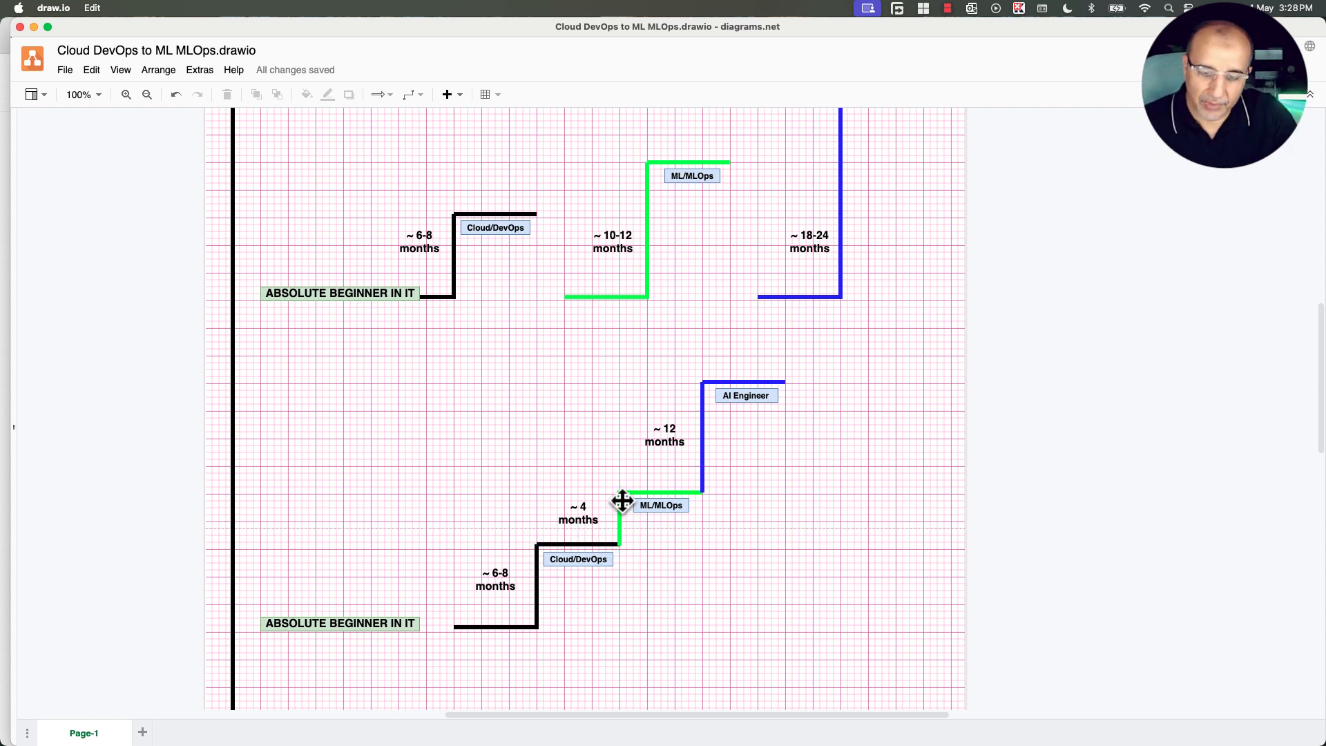
left_click(660, 506)
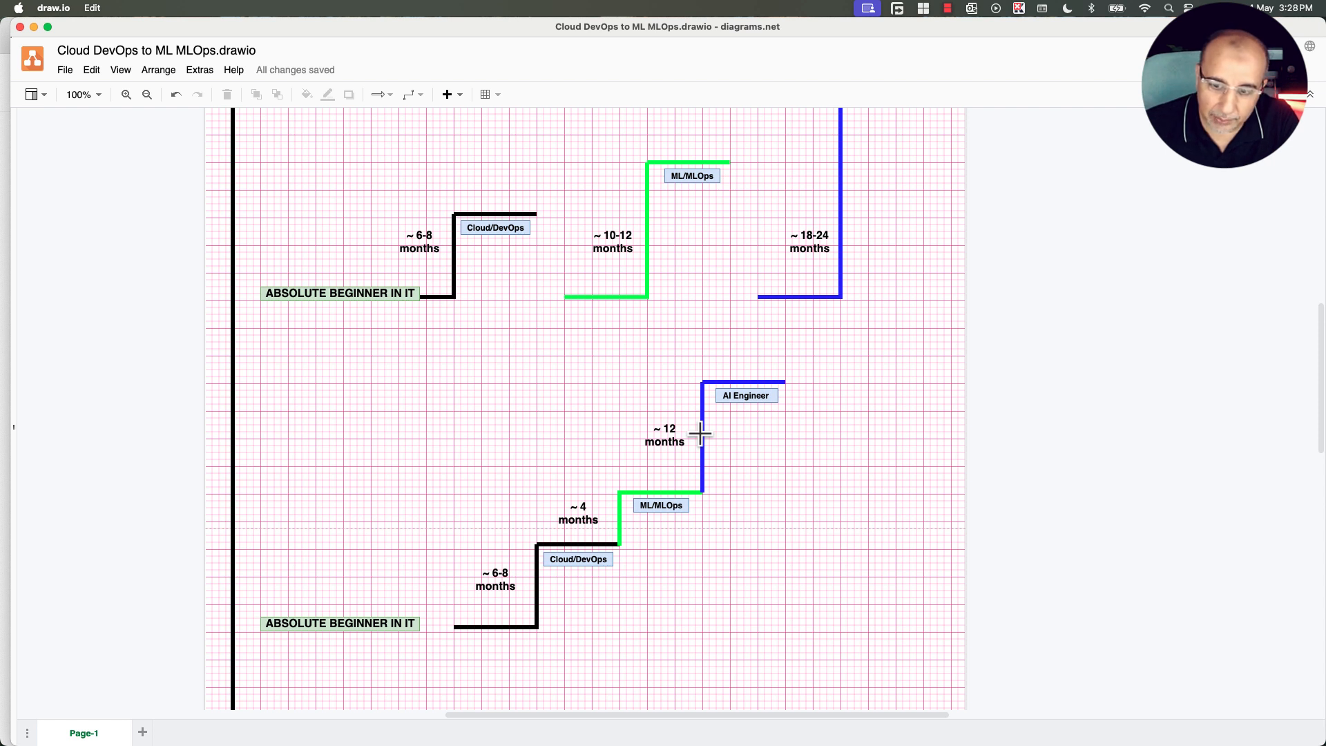
left_click(660, 506)
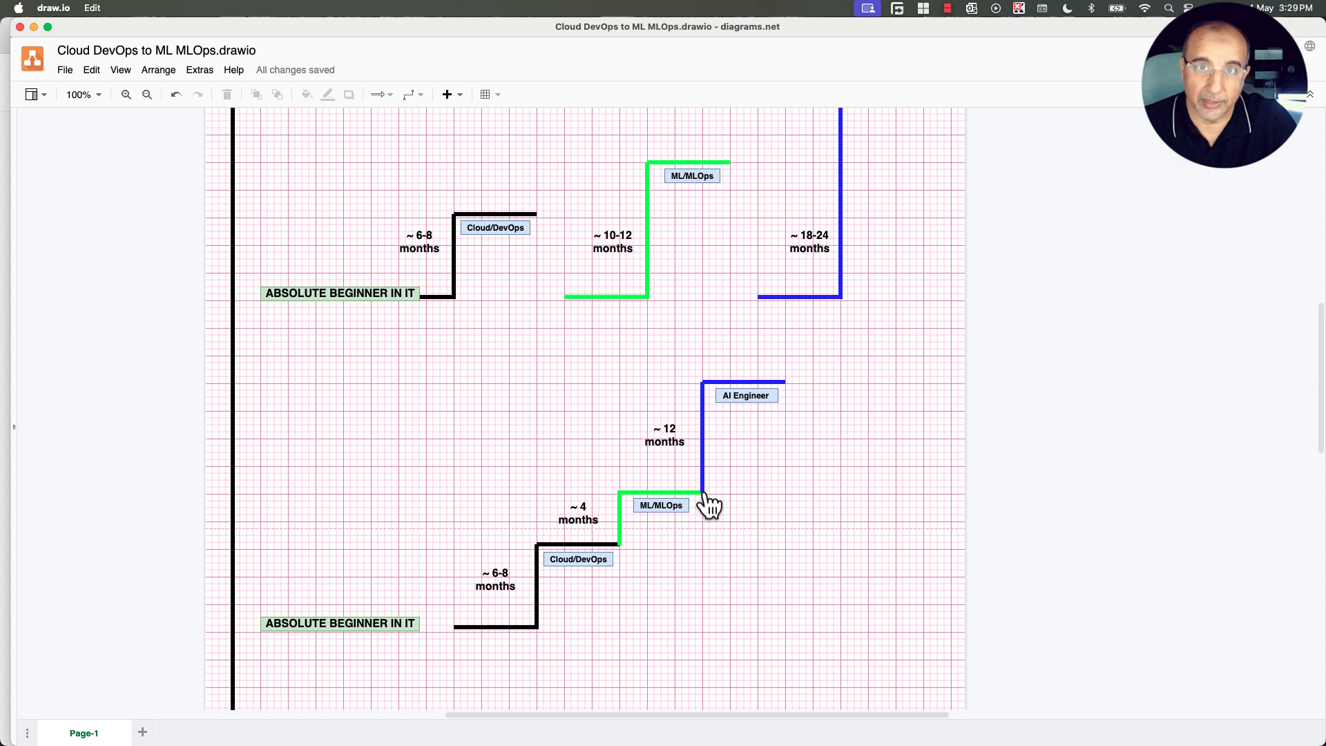
scroll("down", 3)
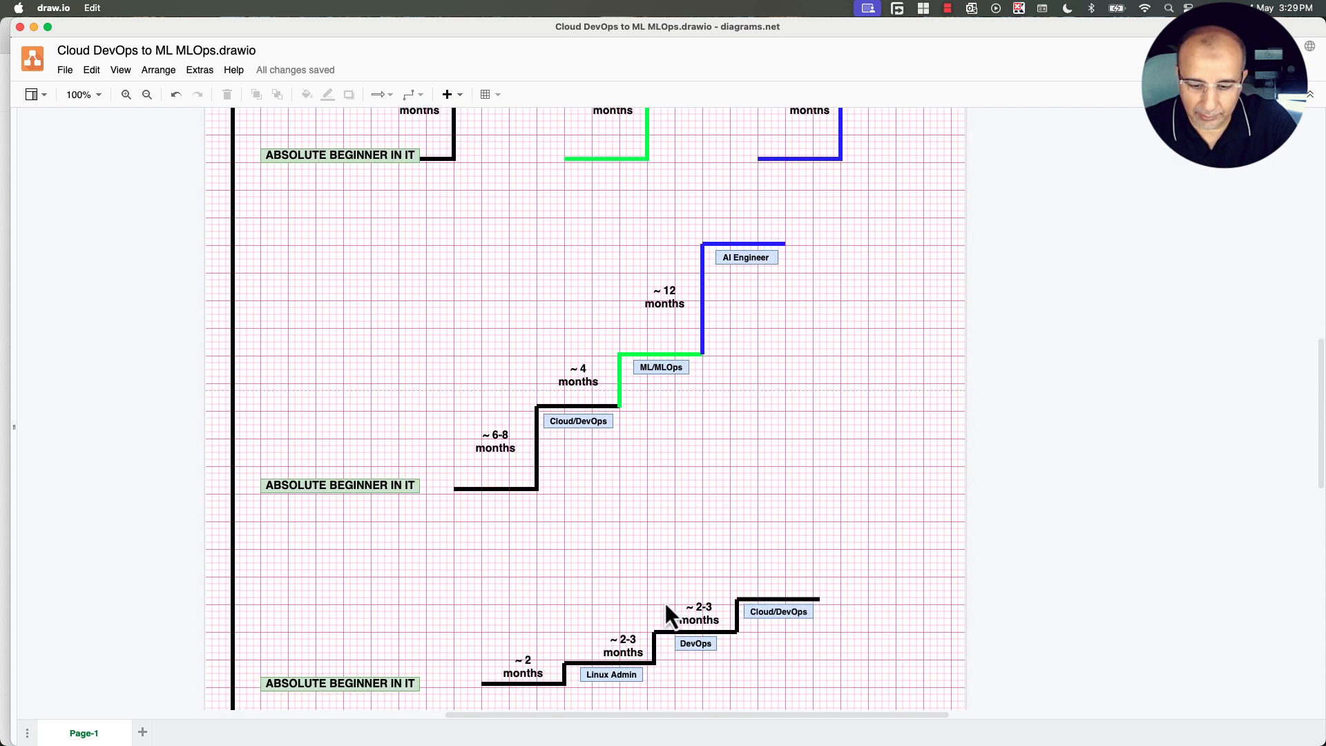